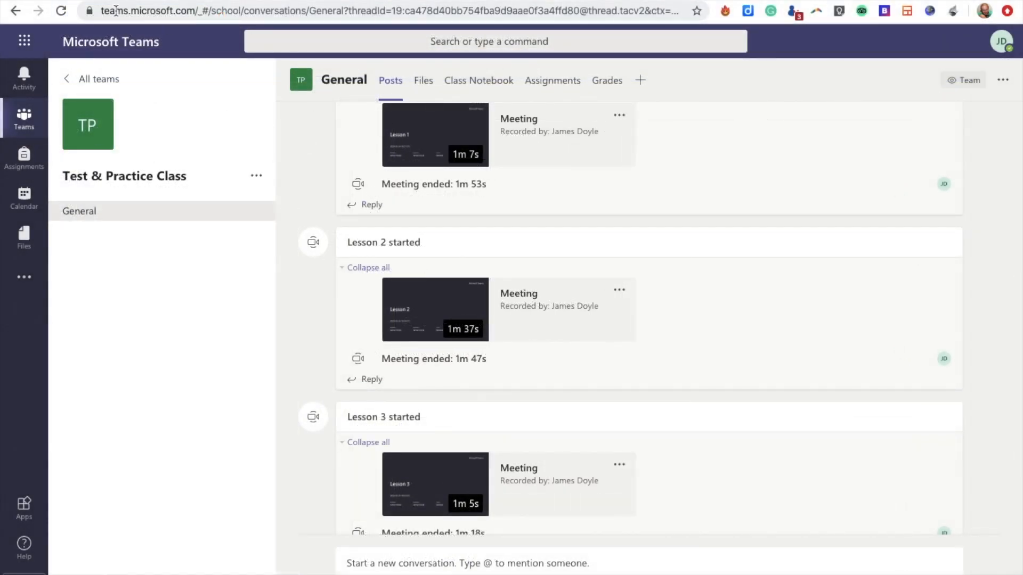
{"action": "mouse_move", "coordinate": [121, 11]}
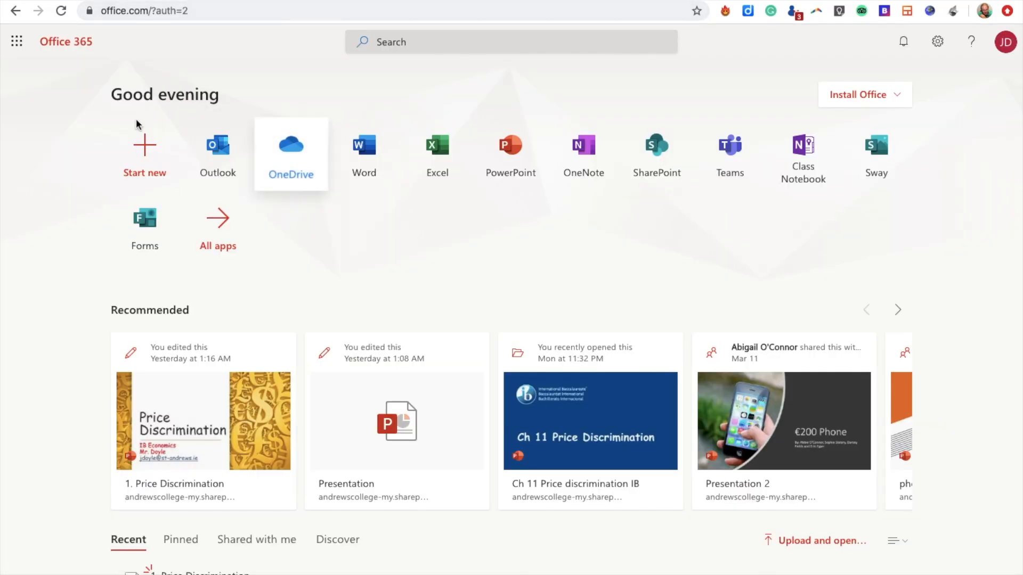
{"action": "mouse_move", "coordinate": [270, 250]}
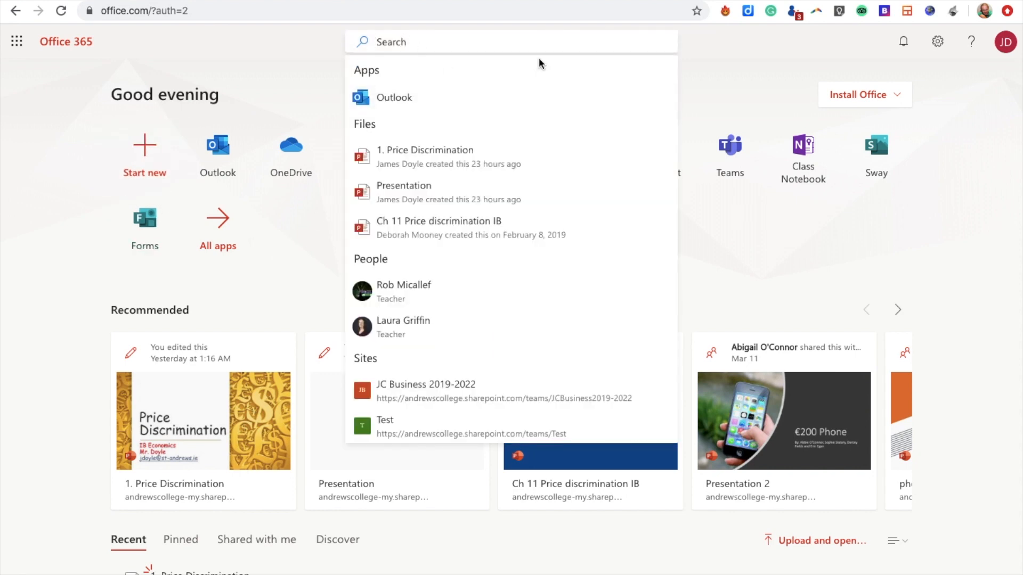
Step: Search the Office 365 home page for 'stream' to find the Stream app
{"action": "type", "text": "stream"}
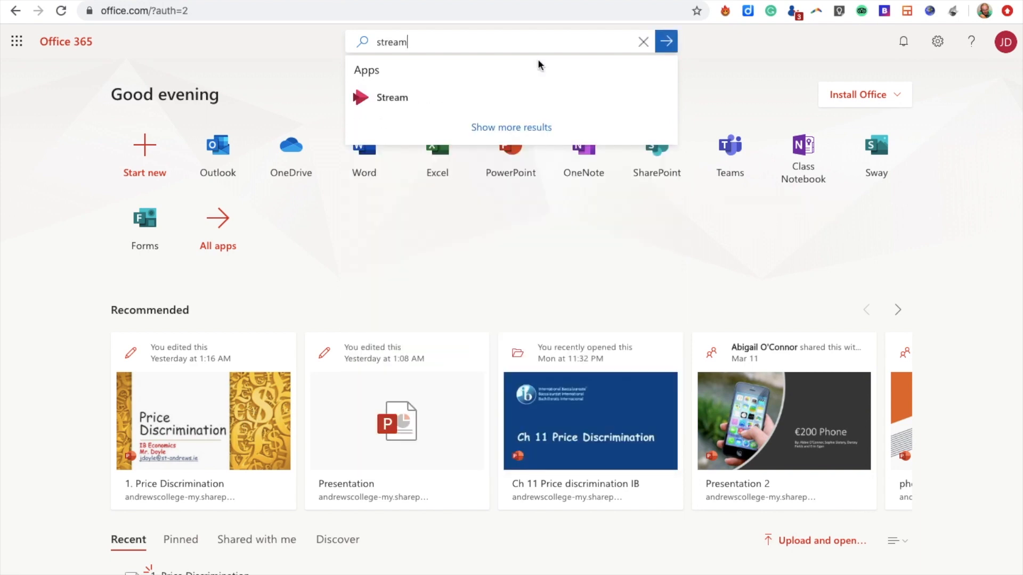
Step: Launch Stream from the search results and scroll through trending videos and popular channels
{"action": "left_click", "coordinate": [392, 98]}
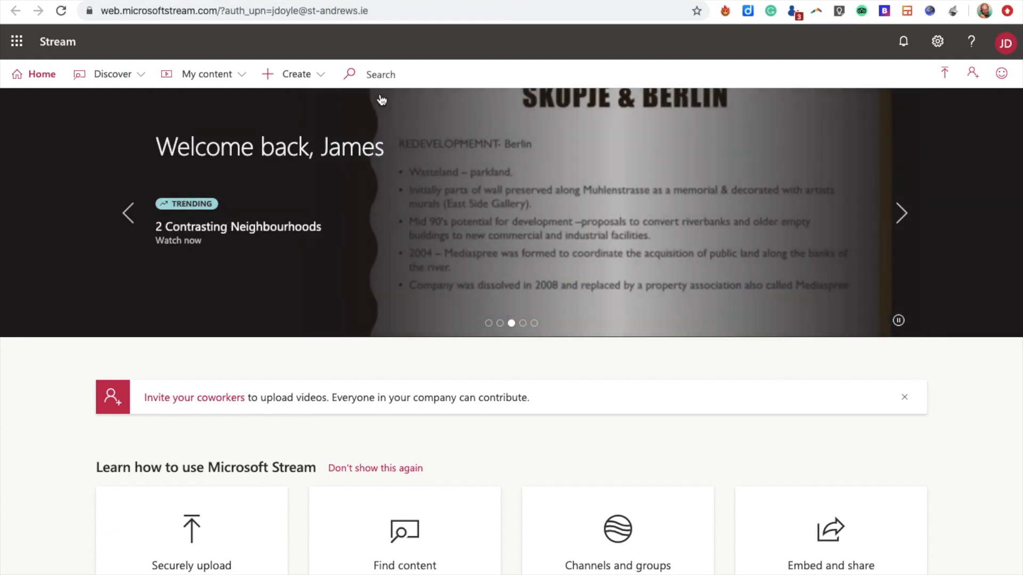
{"action": "scroll", "scroll_direction": "down", "scroll_amount": 3}
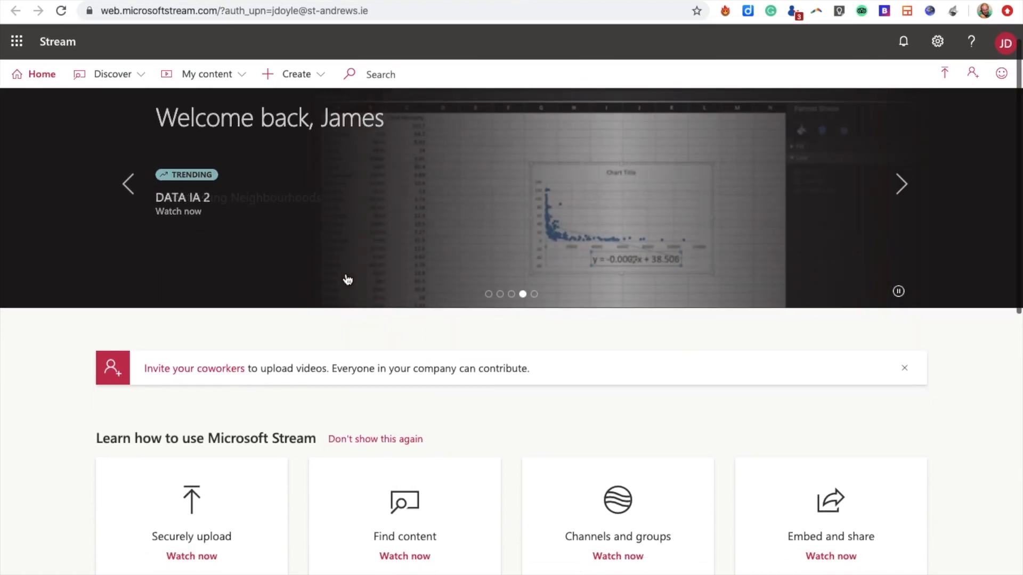
{"action": "scroll", "scroll_direction": "down", "scroll_amount": 3}
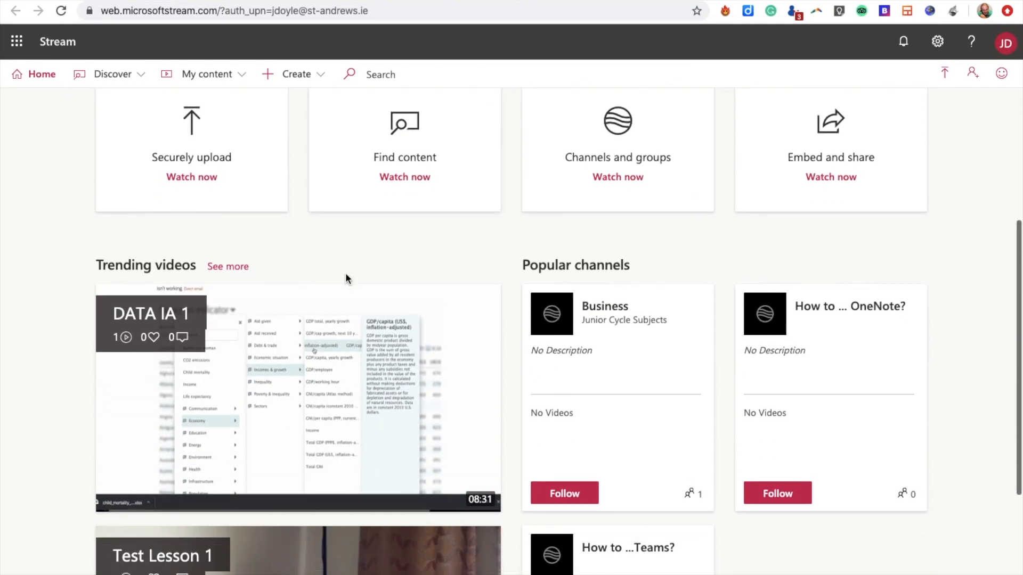
{"action": "scroll", "scroll_direction": "down", "scroll_amount": 3}
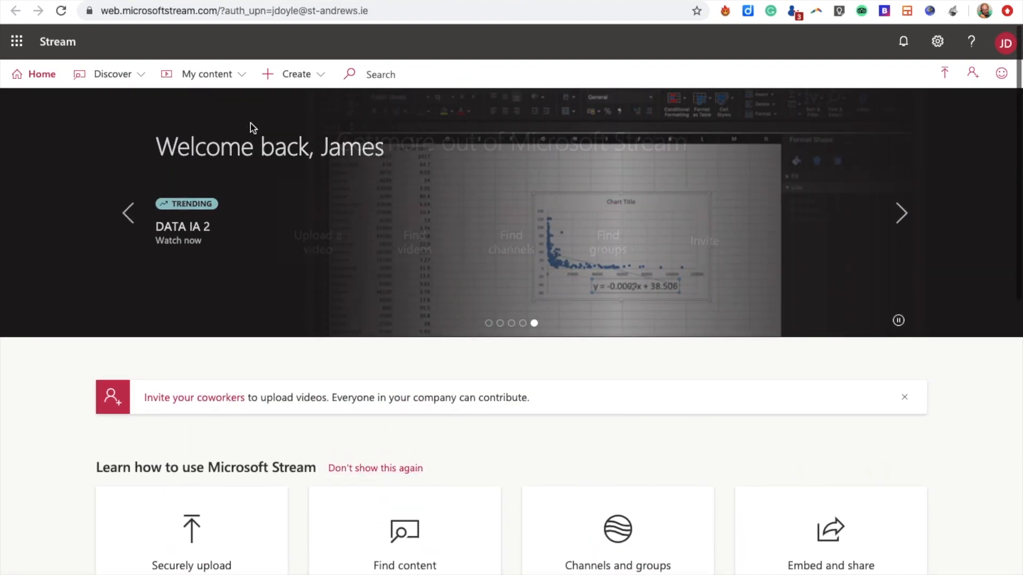
Step: Browse My content videos and the Create menu, then view the empty Channels list
{"action": "left_click", "coordinate": [207, 73]}
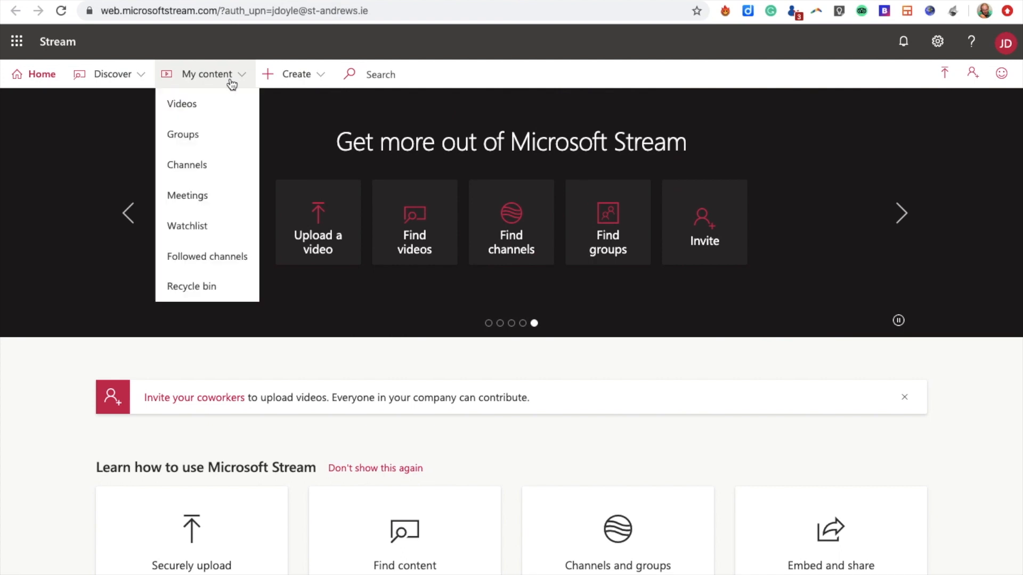
{"action": "mouse_move", "coordinate": [204, 104]}
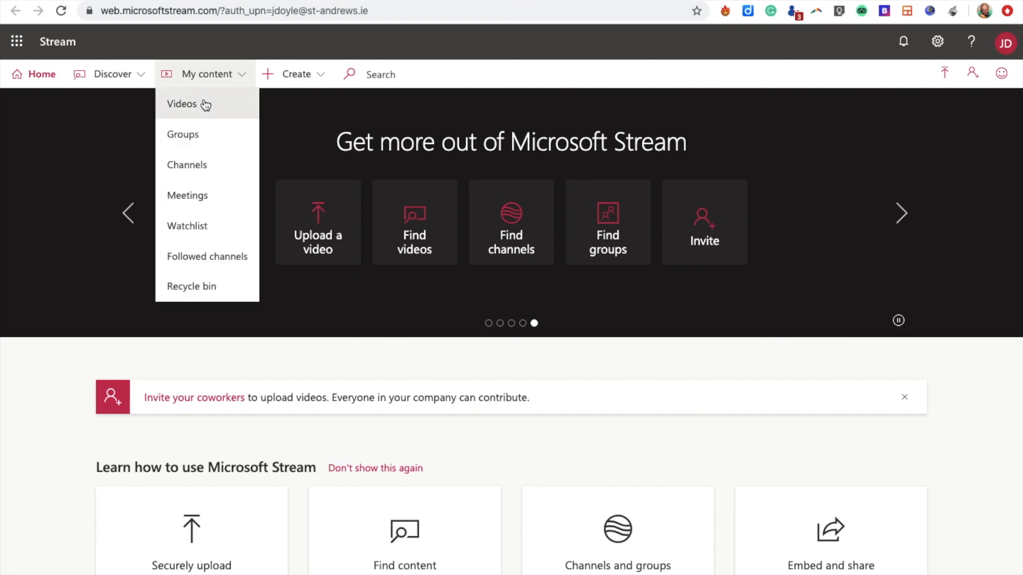
{"action": "left_click", "coordinate": [182, 104]}
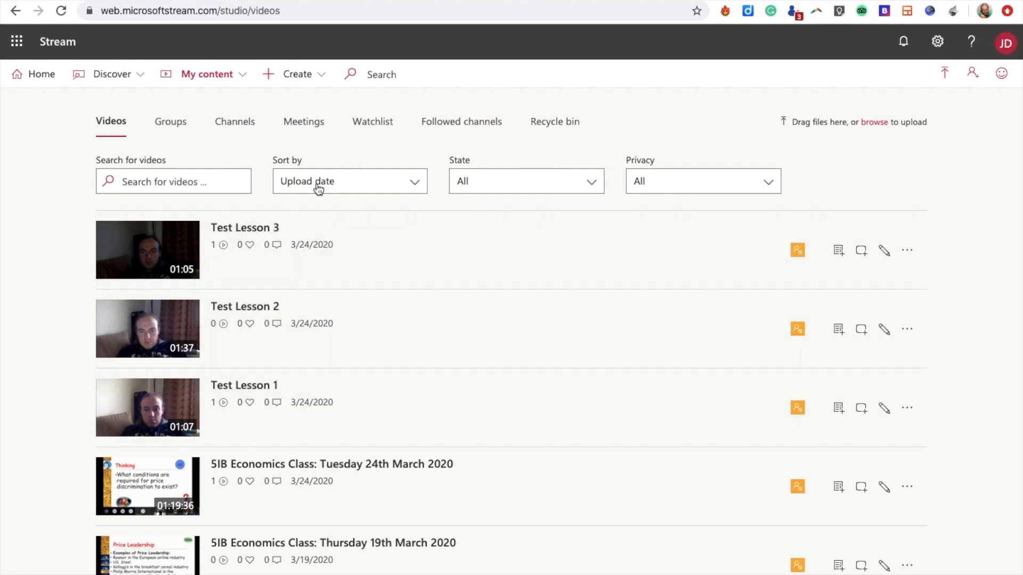
{"action": "left_click", "coordinate": [297, 74]}
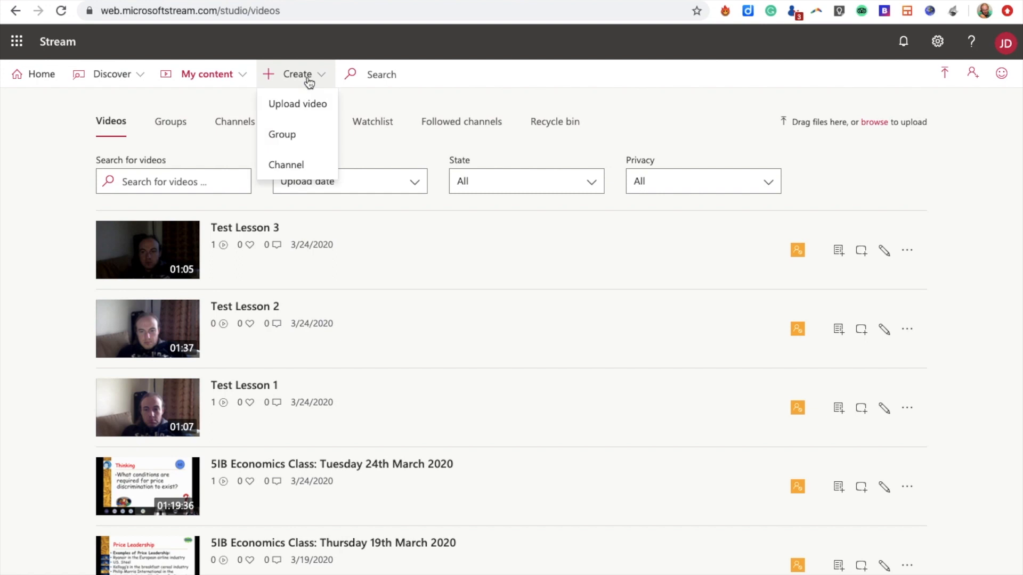
{"action": "mouse_move", "coordinate": [369, 106]}
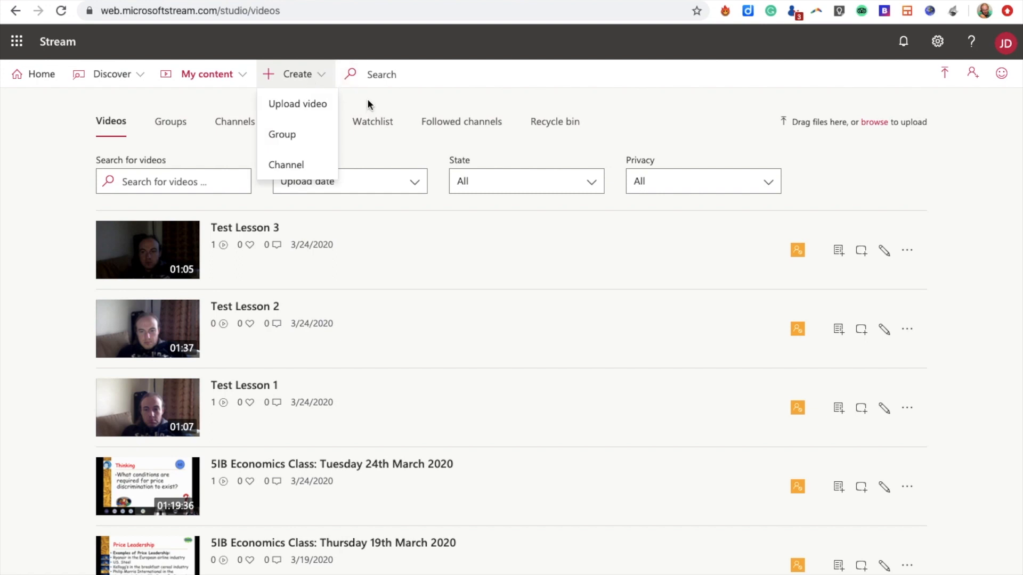
{"action": "left_click", "coordinate": [235, 122]}
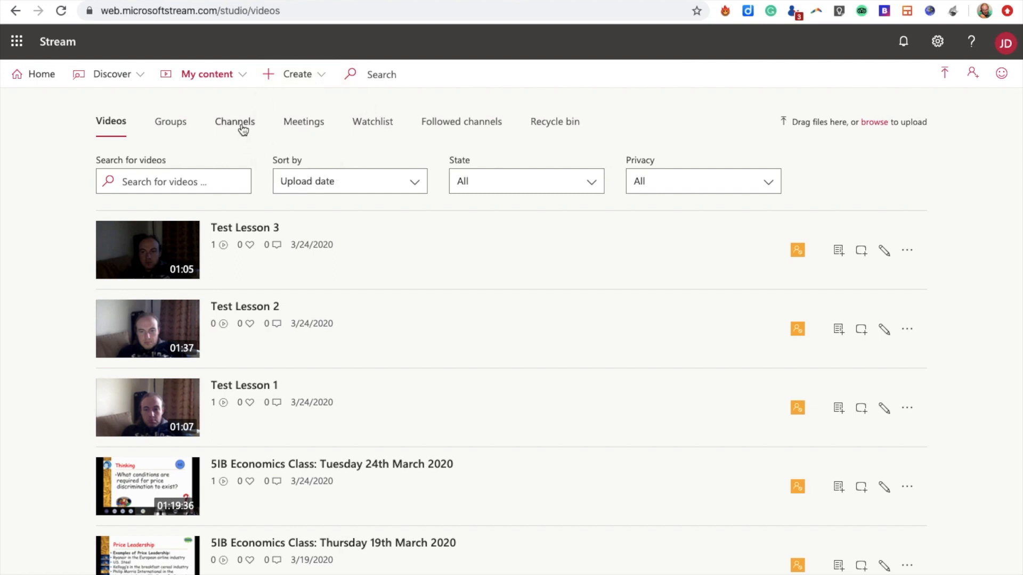
{"action": "left_click", "coordinate": [235, 121]}
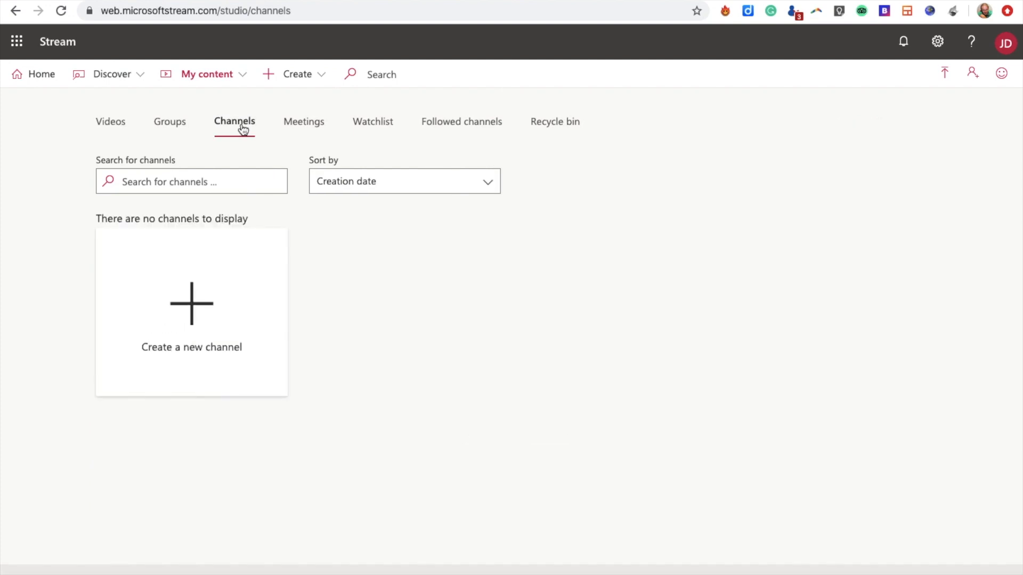
Step: Find the Test & Practice Class group via Show more and open its empty Channels page
{"action": "left_click", "coordinate": [169, 121]}
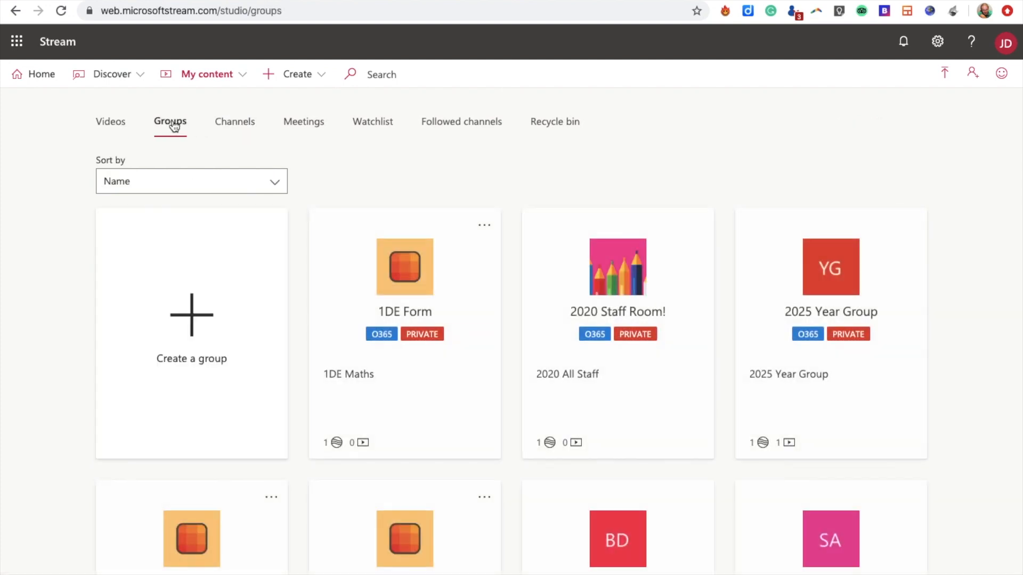
{"action": "mouse_move", "coordinate": [508, 385]}
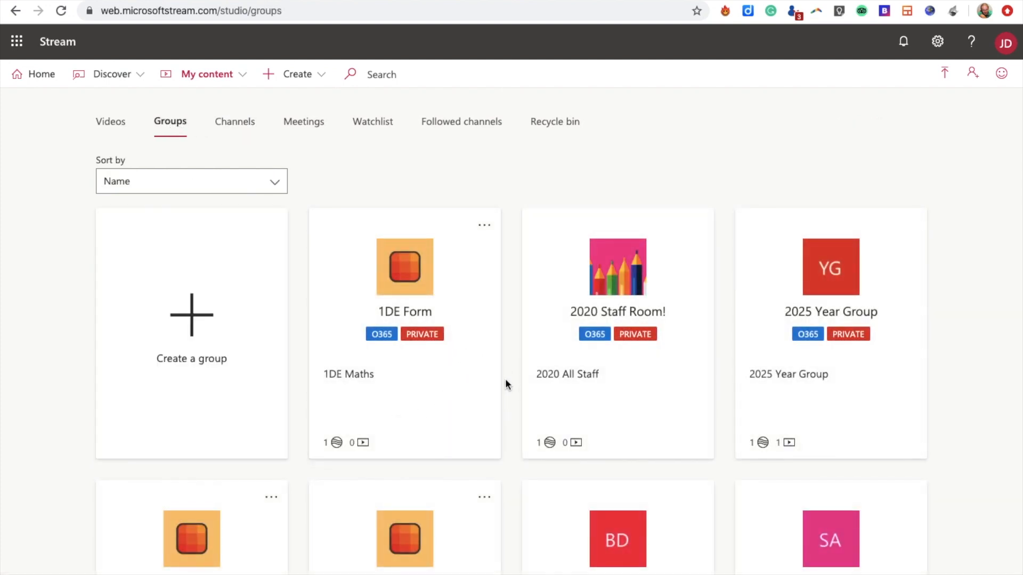
{"action": "scroll", "scroll_direction": "down", "scroll_amount": 3}
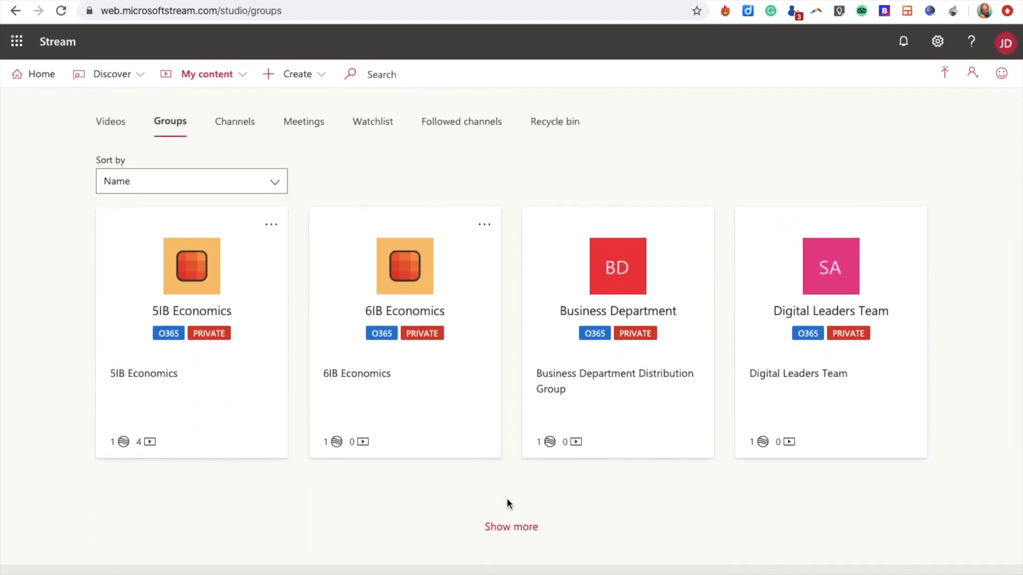
{"action": "left_click", "coordinate": [512, 526]}
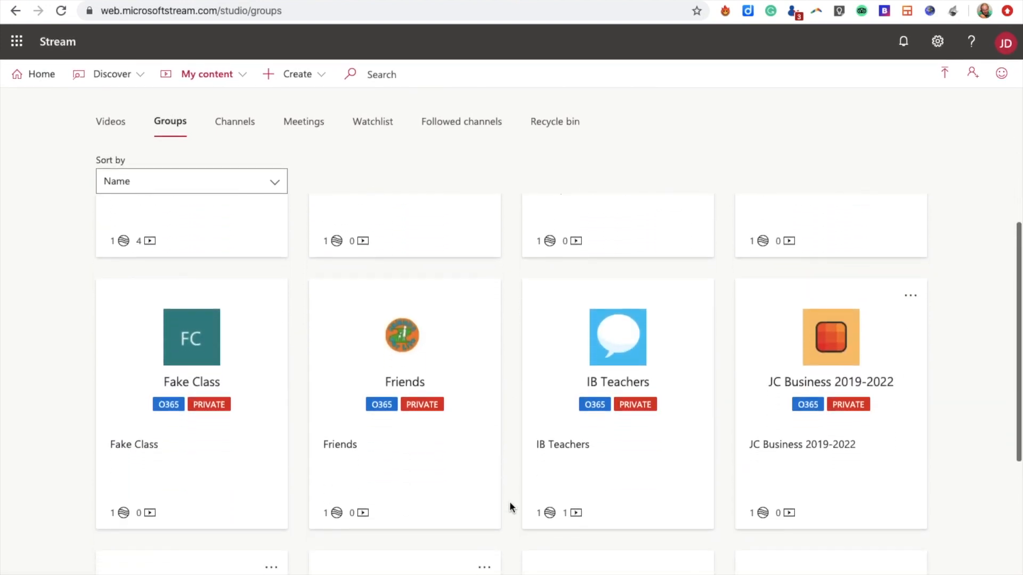
{"action": "scroll", "scroll_direction": "down", "scroll_amount": 3}
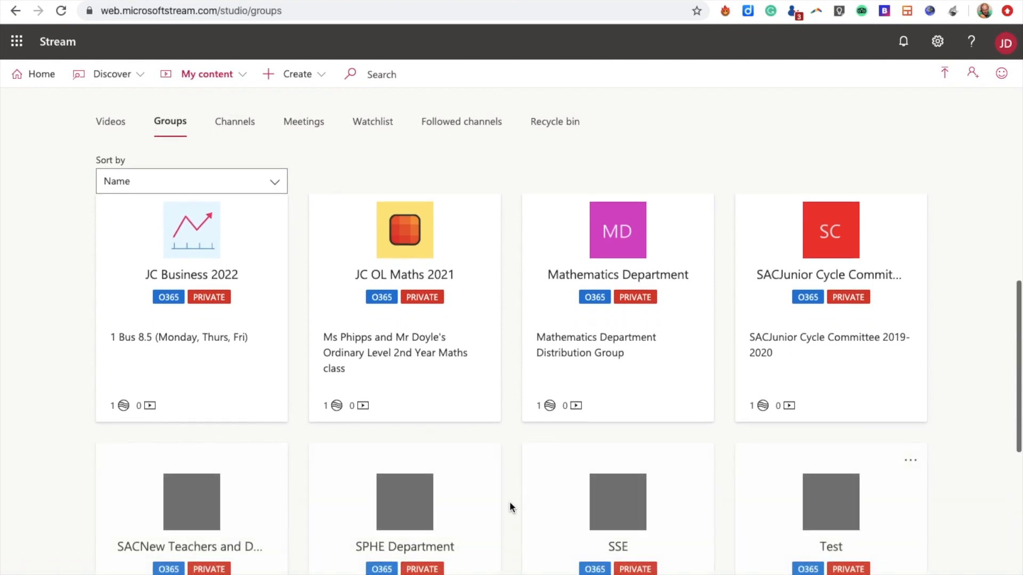
{"action": "scroll", "scroll_direction": "down", "scroll_amount": 3}
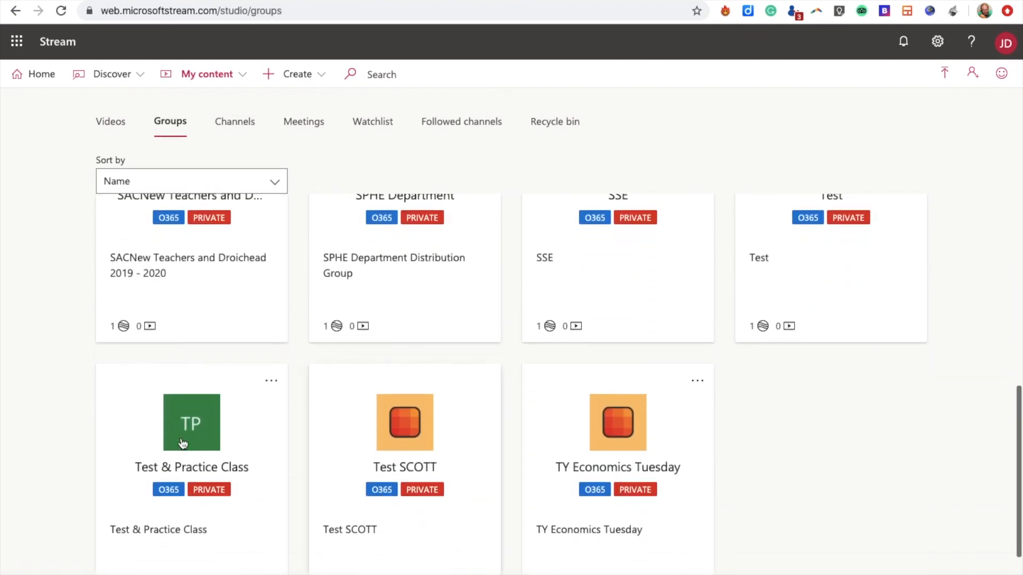
{"action": "left_click", "coordinate": [191, 422]}
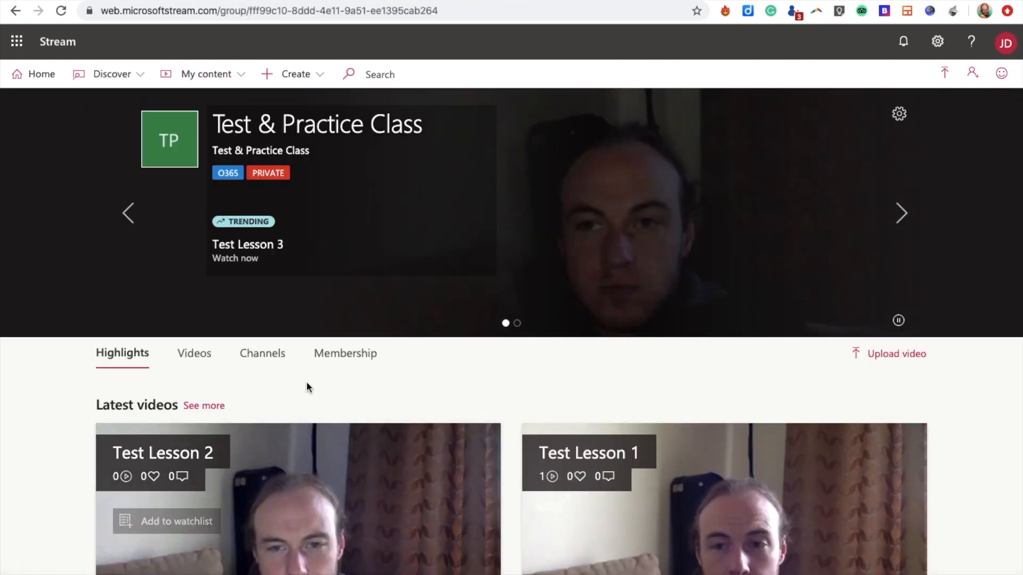
{"action": "scroll", "scroll_direction": "down", "scroll_amount": 3}
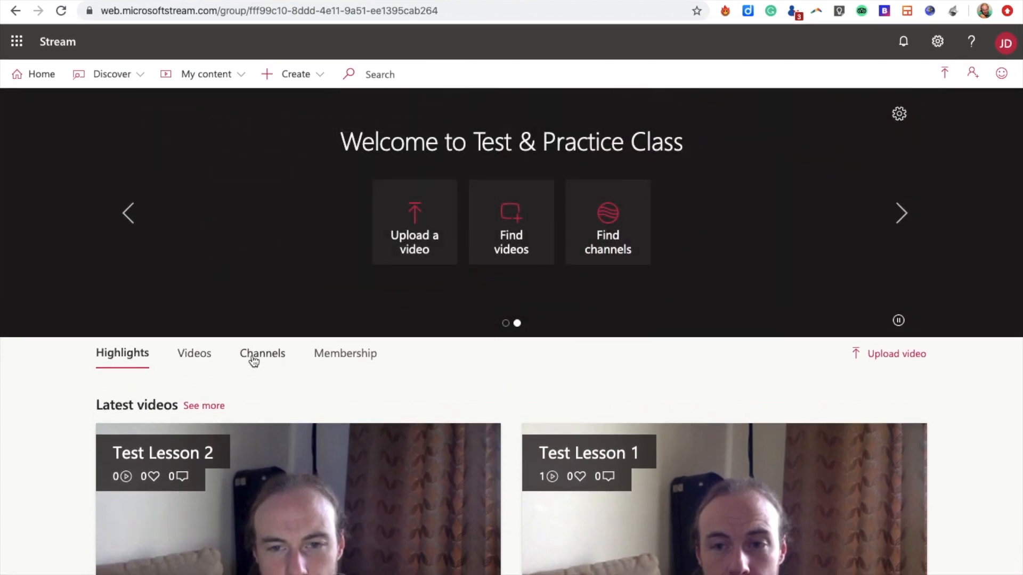
{"action": "left_click", "coordinate": [261, 352]}
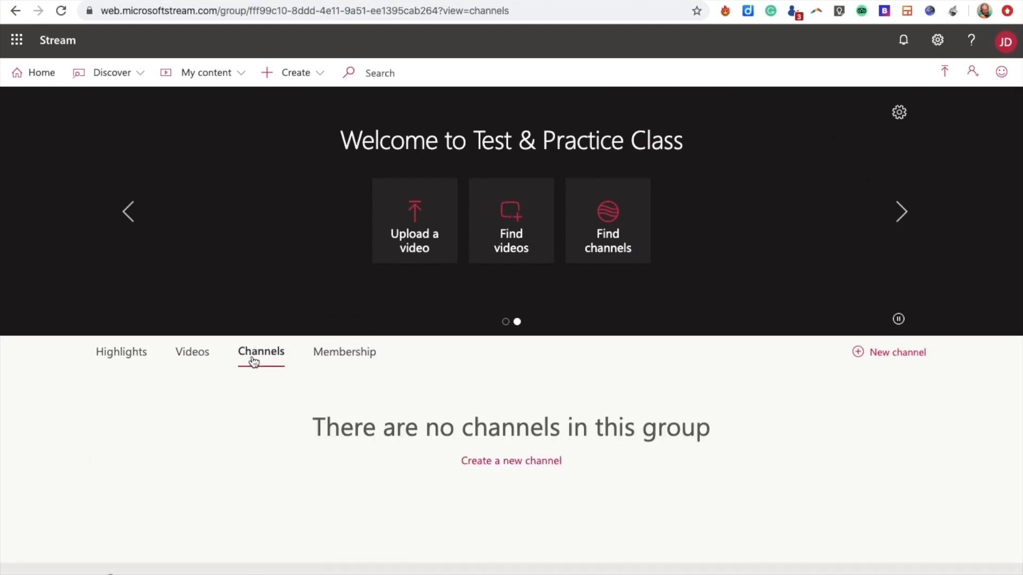
Step: Create the group channel 'Channel for Test Class' under the Test & Practice Class group
{"action": "left_click", "coordinate": [510, 461]}
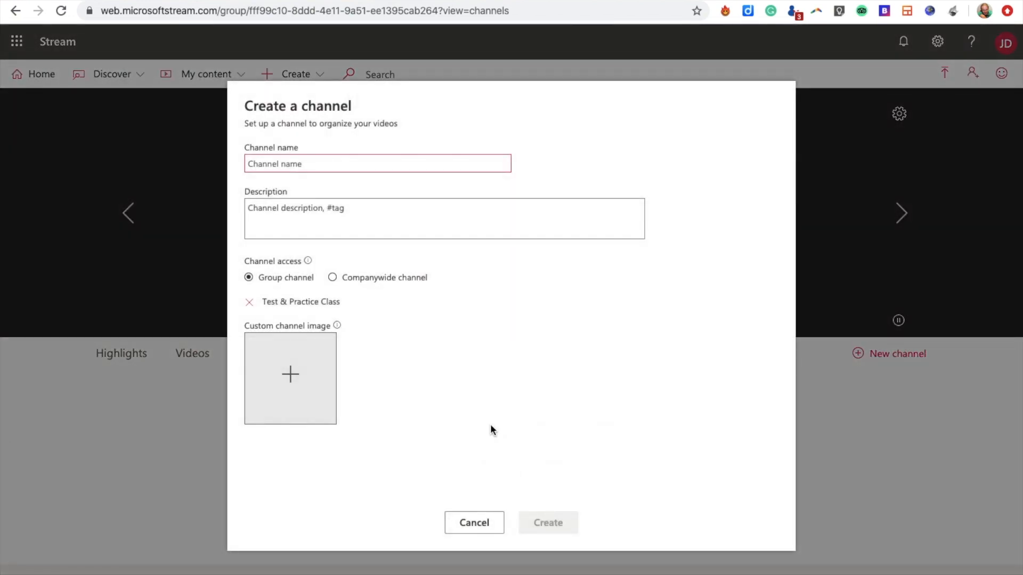
{"action": "left_click", "coordinate": [377, 163]}
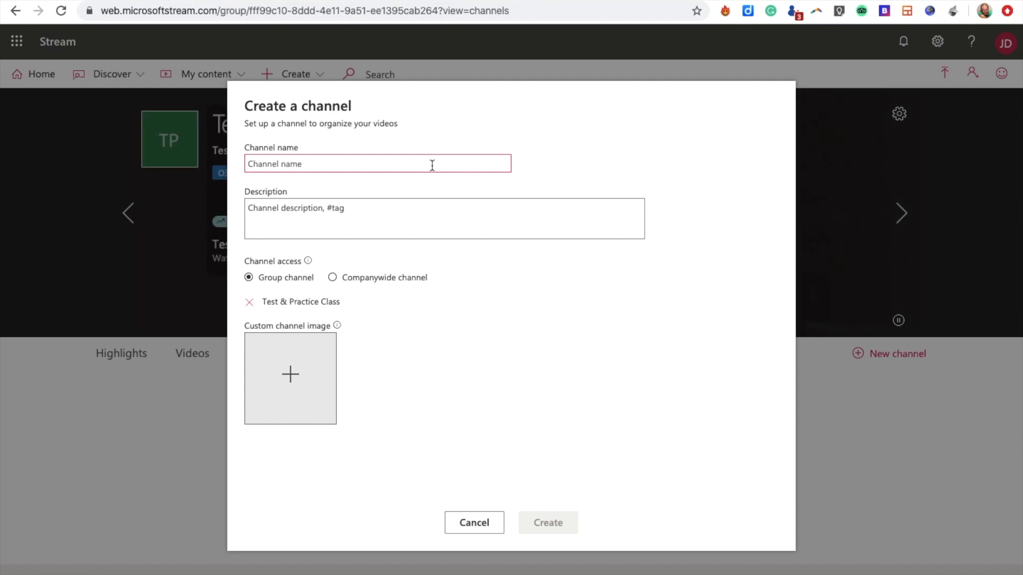
{"action": "type", "text": "c"}
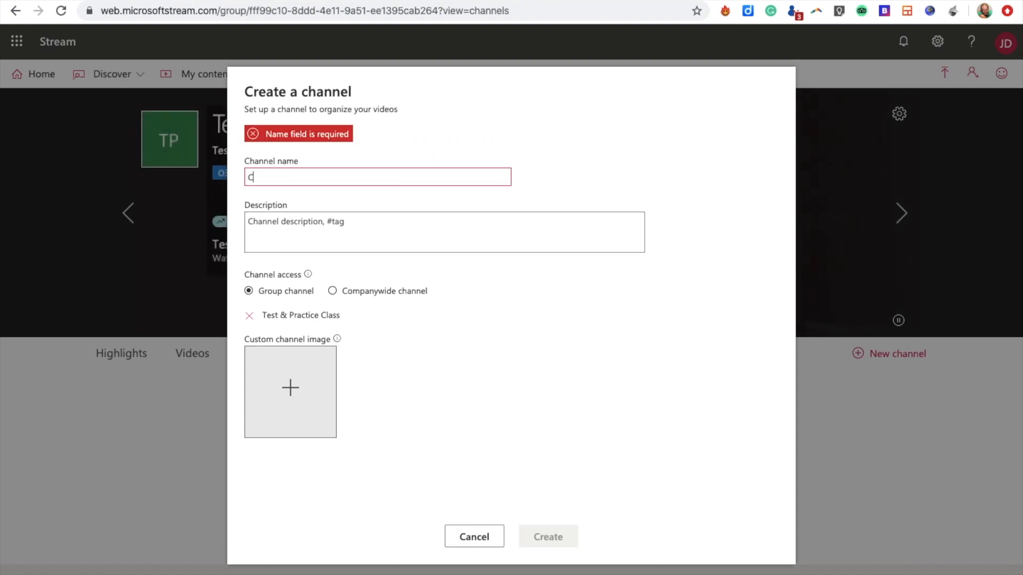
{"action": "type", "text": "Channel for"}
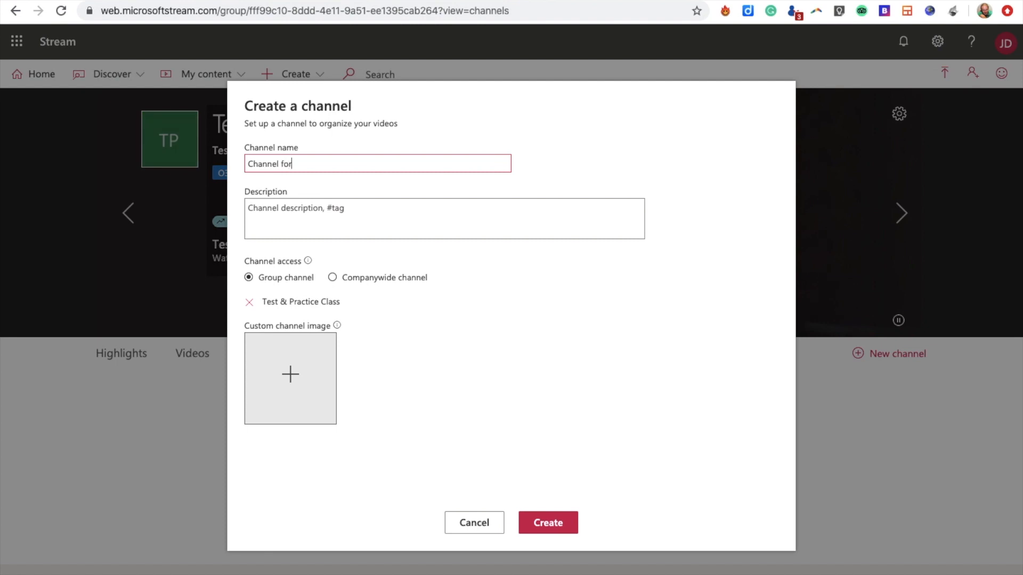
{"action": "type", "text": "Test Call"}
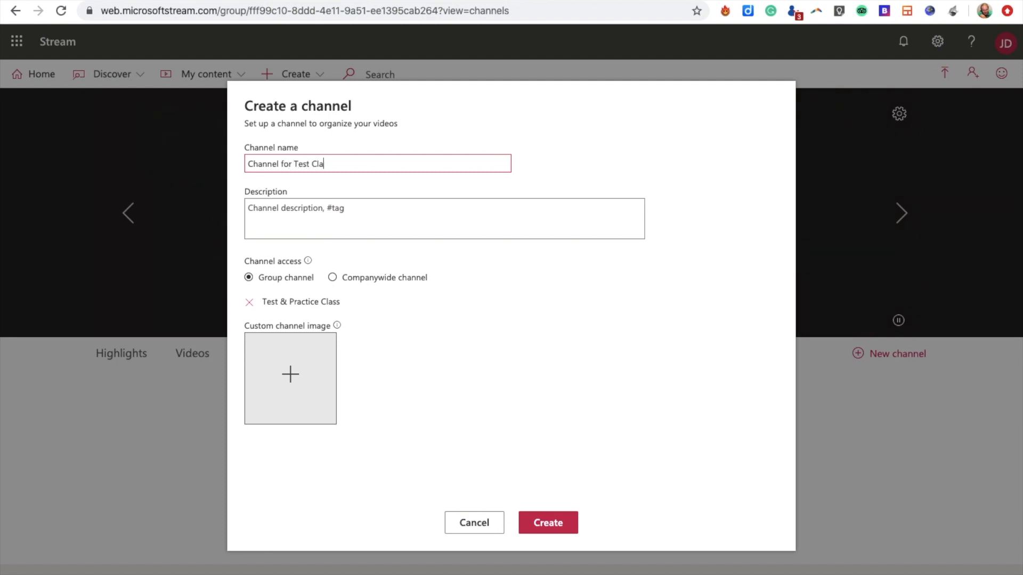
{"action": "type", "text": "ss"}
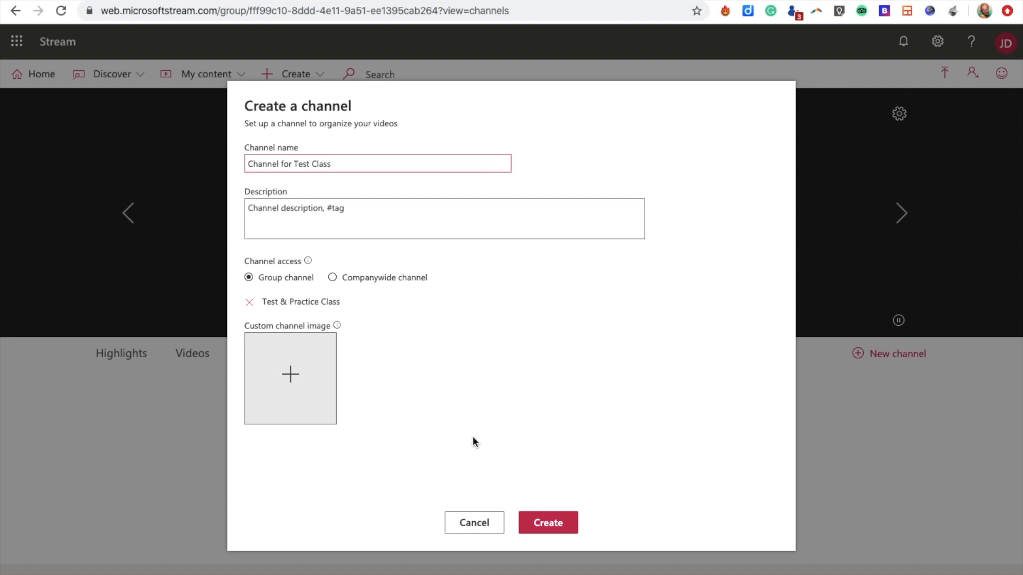
{"action": "left_click", "coordinate": [547, 523]}
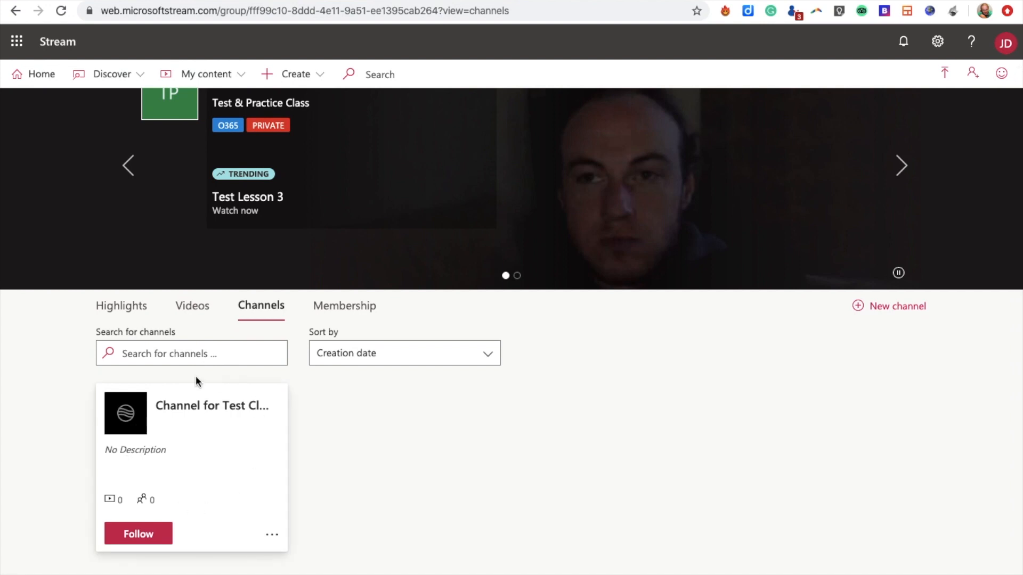
{"action": "mouse_move", "coordinate": [191, 306]}
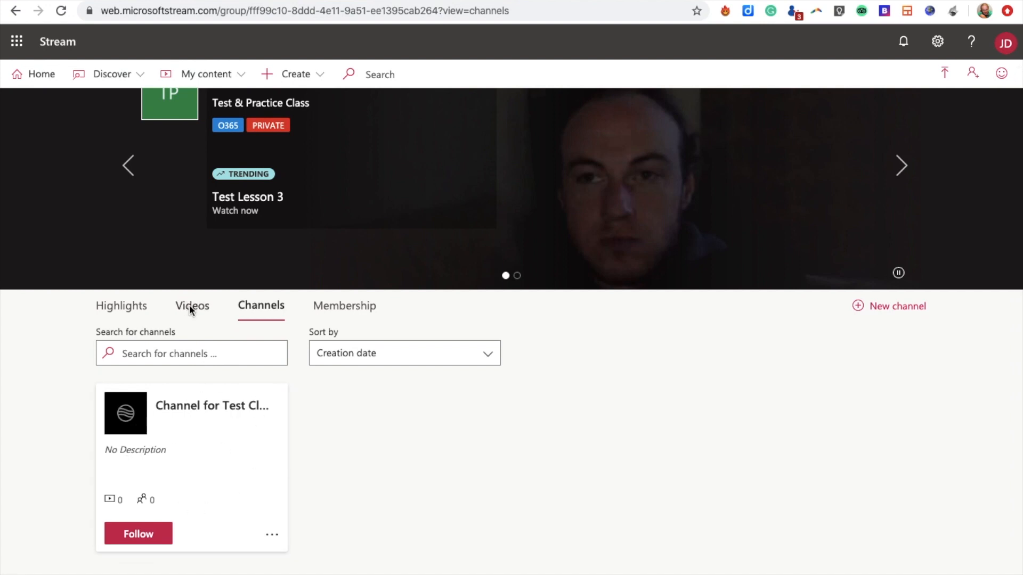
Step: Show the group's Videos tab listing Test Lessons 1, 2 and 3
{"action": "left_click", "coordinate": [193, 305]}
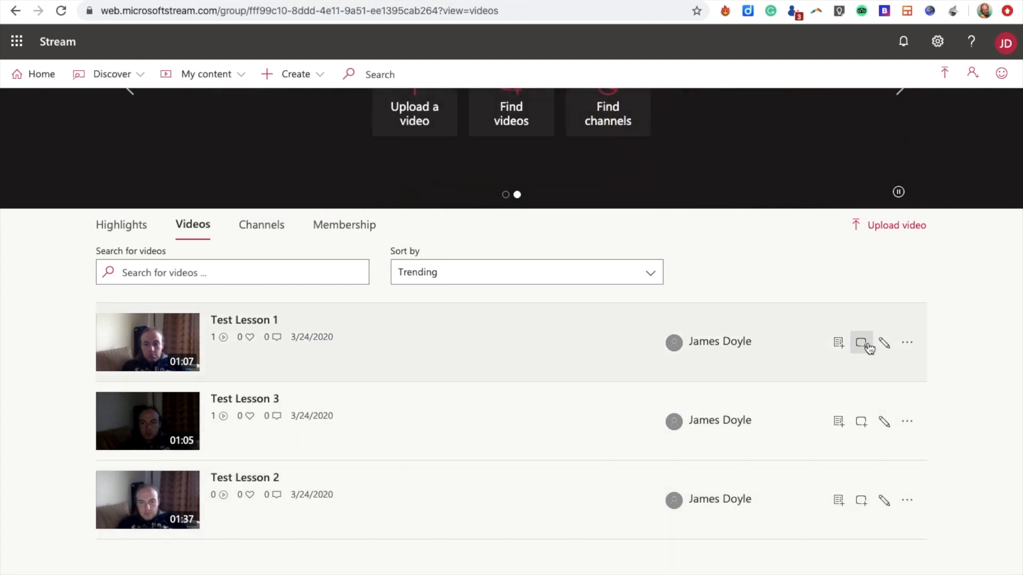
{"action": "mouse_move", "coordinate": [861, 343]}
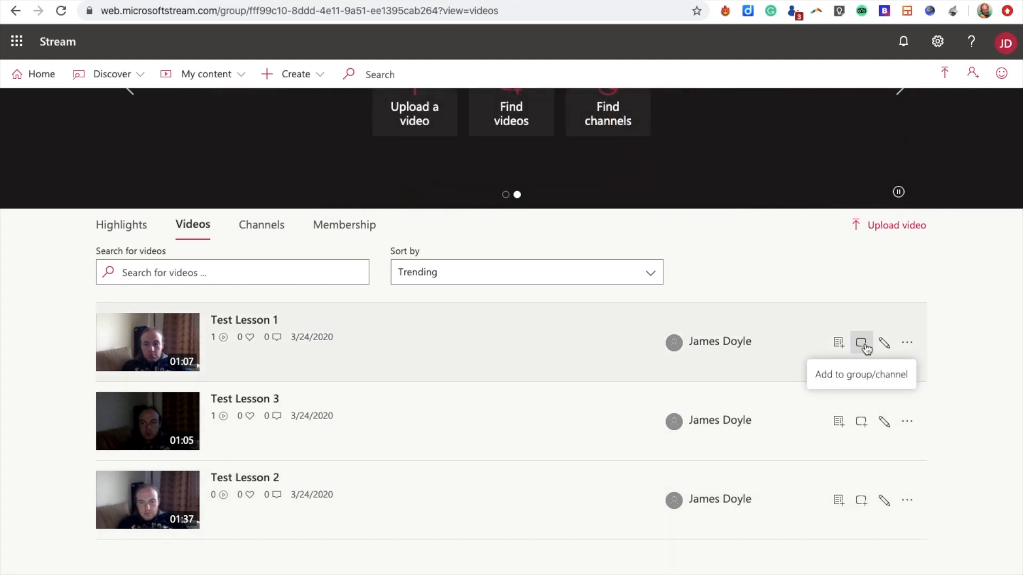
{"action": "mouse_move", "coordinate": [839, 342]}
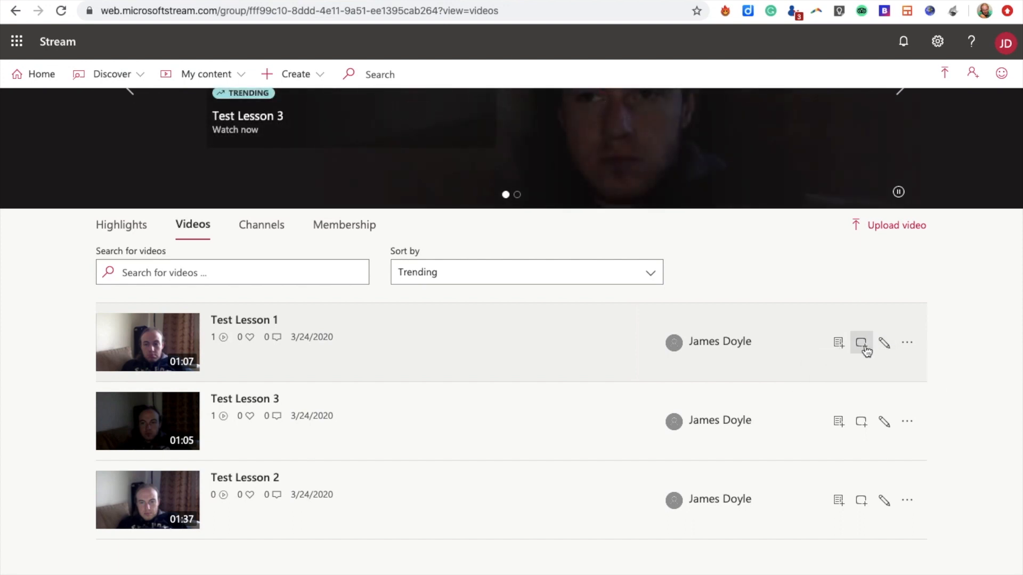
Step: Share Test Lesson 1 with the channel 'Channel for Test Class'
{"action": "left_click", "coordinate": [860, 342]}
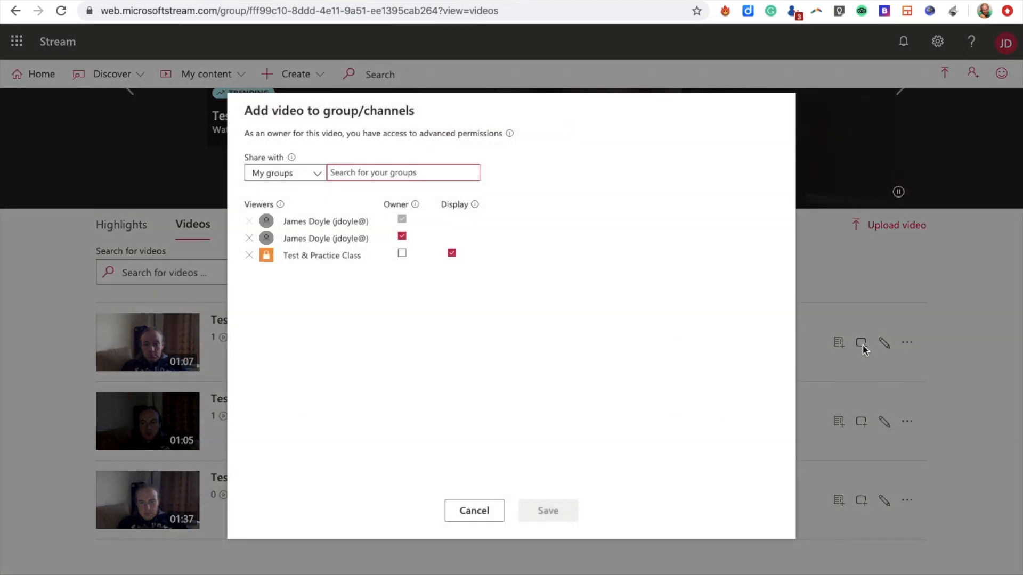
{"action": "mouse_move", "coordinate": [415, 204]}
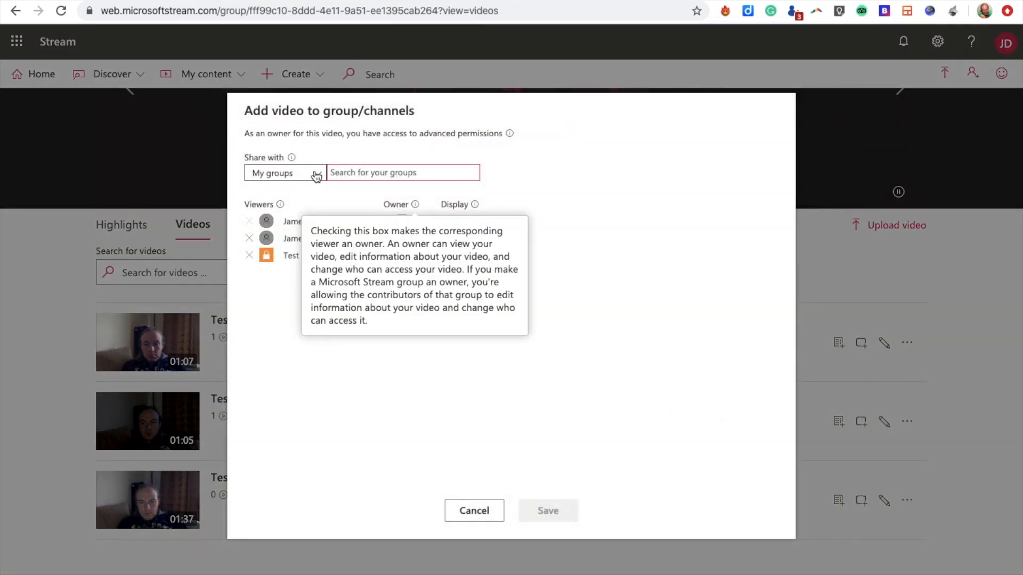
{"action": "left_click", "coordinate": [285, 172]}
{"action": "type", "text": "c"}
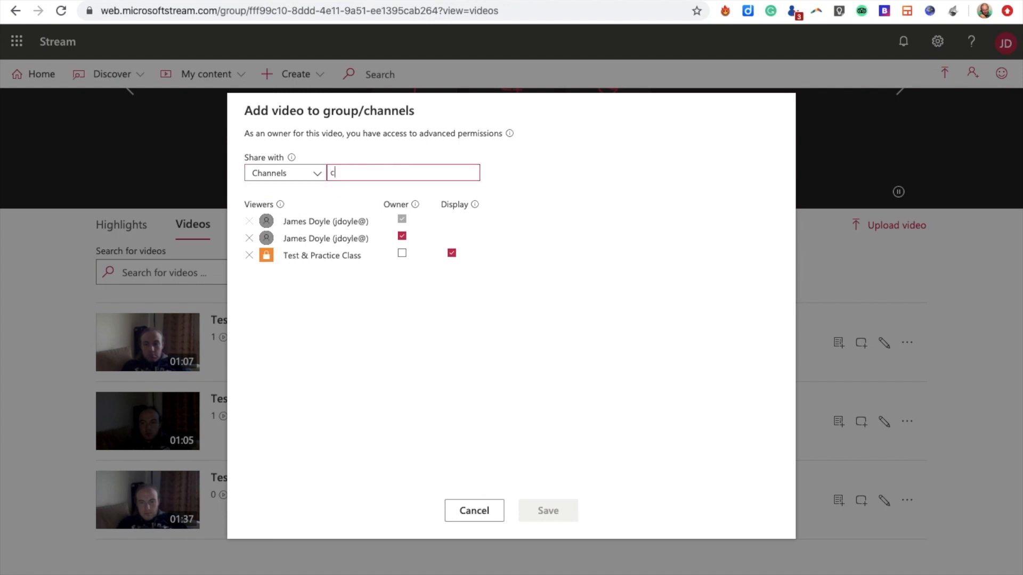
{"action": "type", "text": "han"}
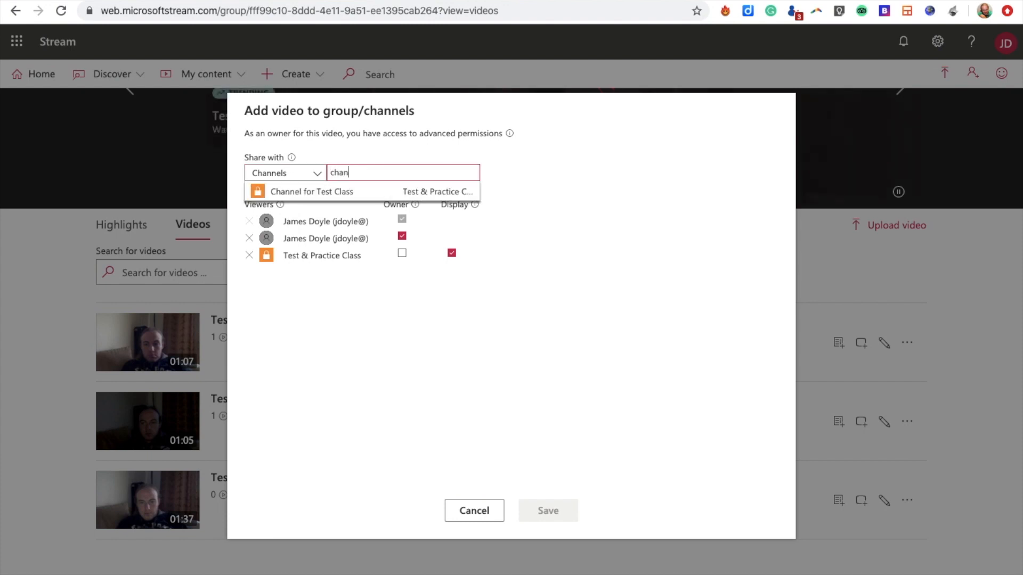
{"action": "mouse_move", "coordinate": [345, 191]}
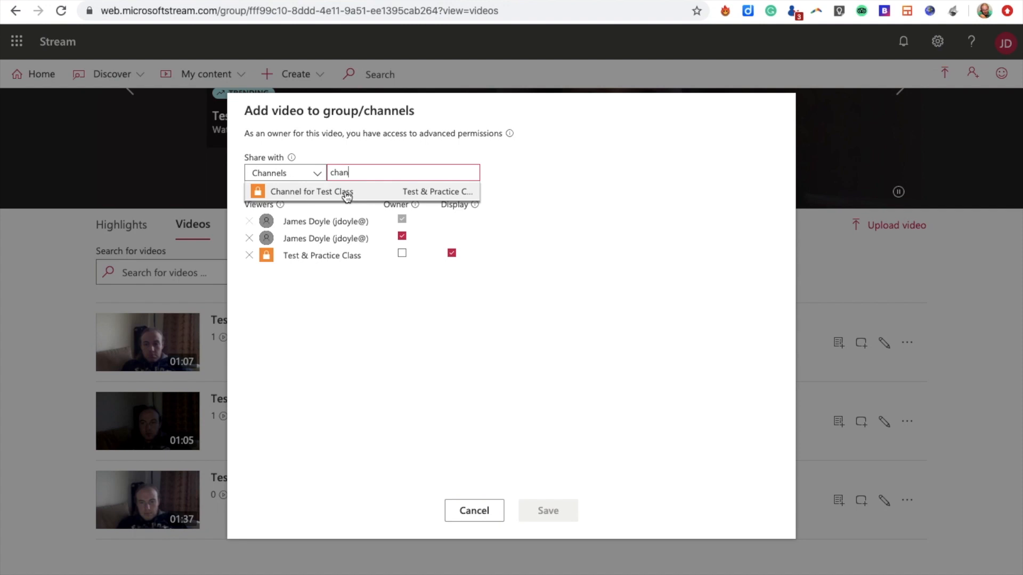
{"action": "left_click", "coordinate": [312, 191]}
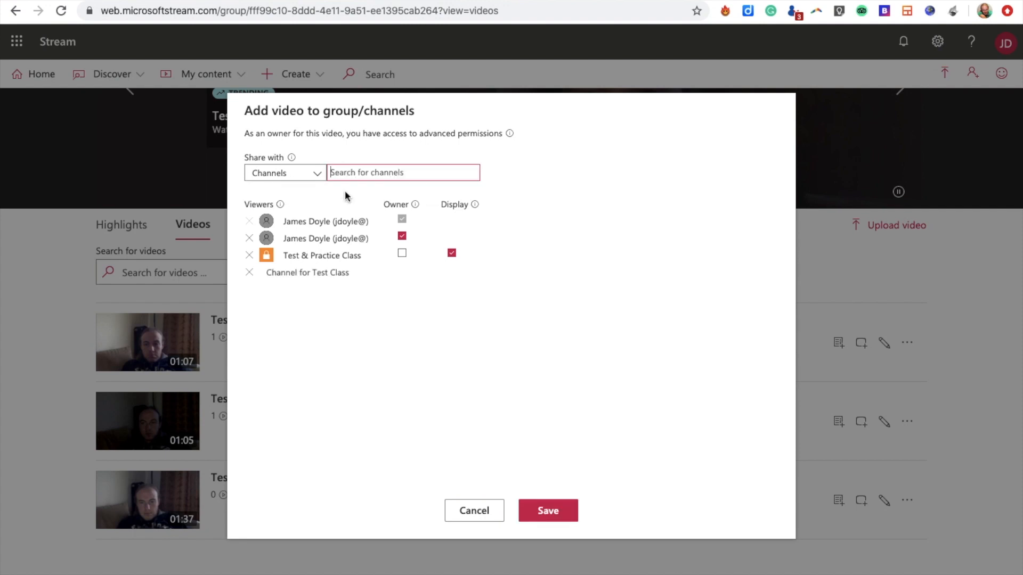
{"action": "mouse_move", "coordinate": [605, 541]}
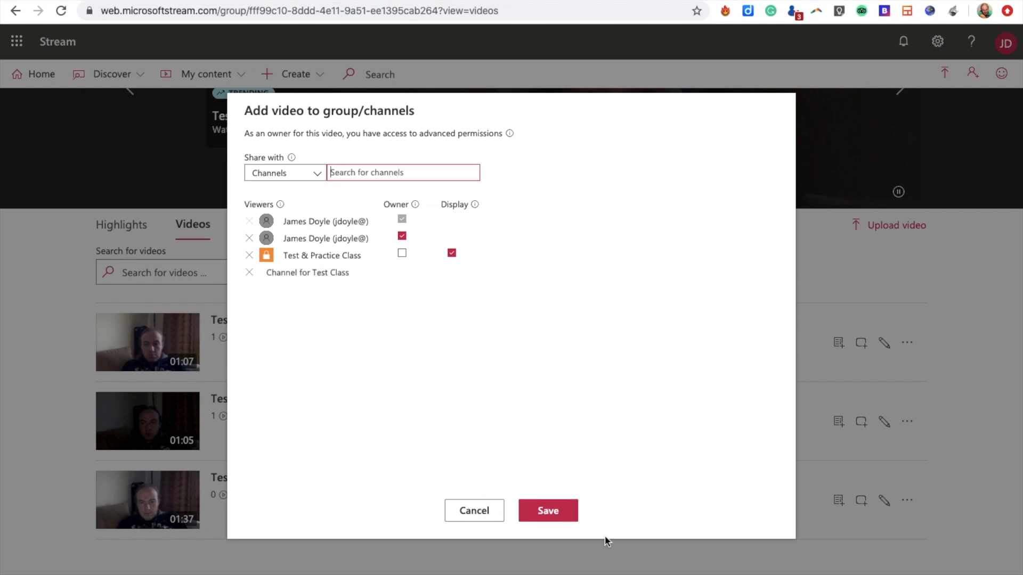
{"action": "left_click", "coordinate": [547, 511]}
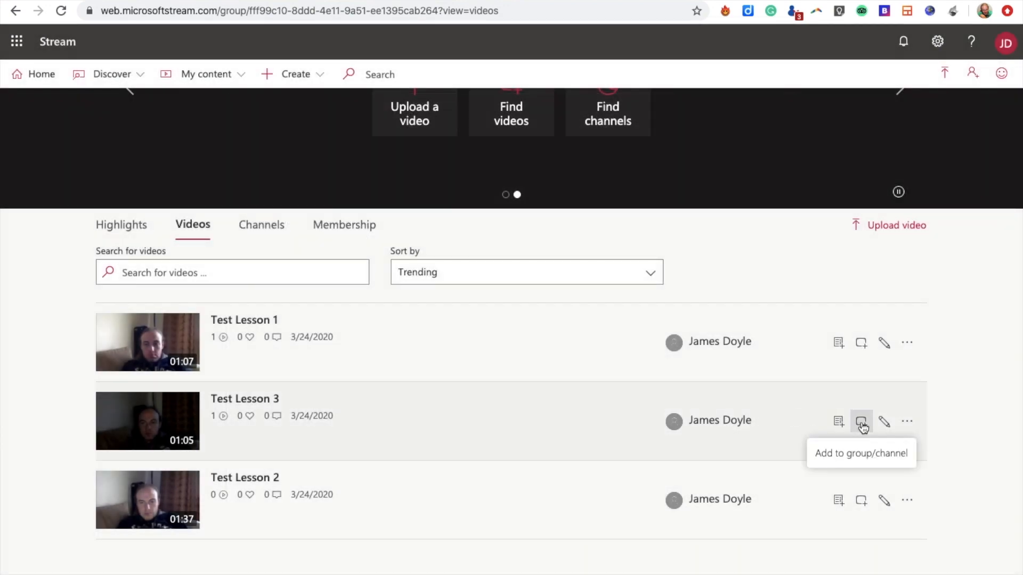
Step: Share Test Lesson 3 with 'Channel for Test Class' and return to the channel list
{"action": "left_click", "coordinate": [860, 421]}
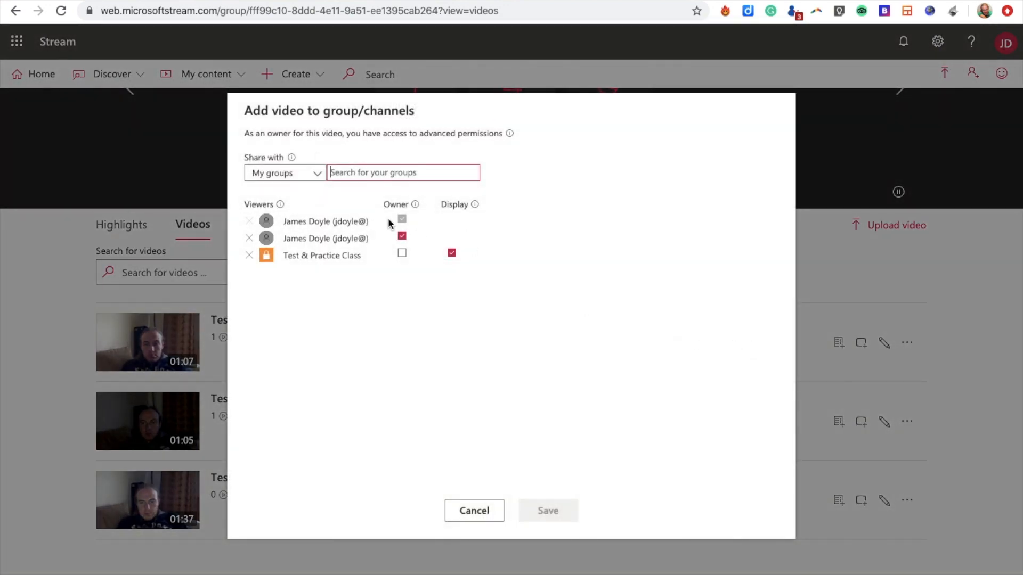
{"action": "left_click", "coordinate": [285, 173]}
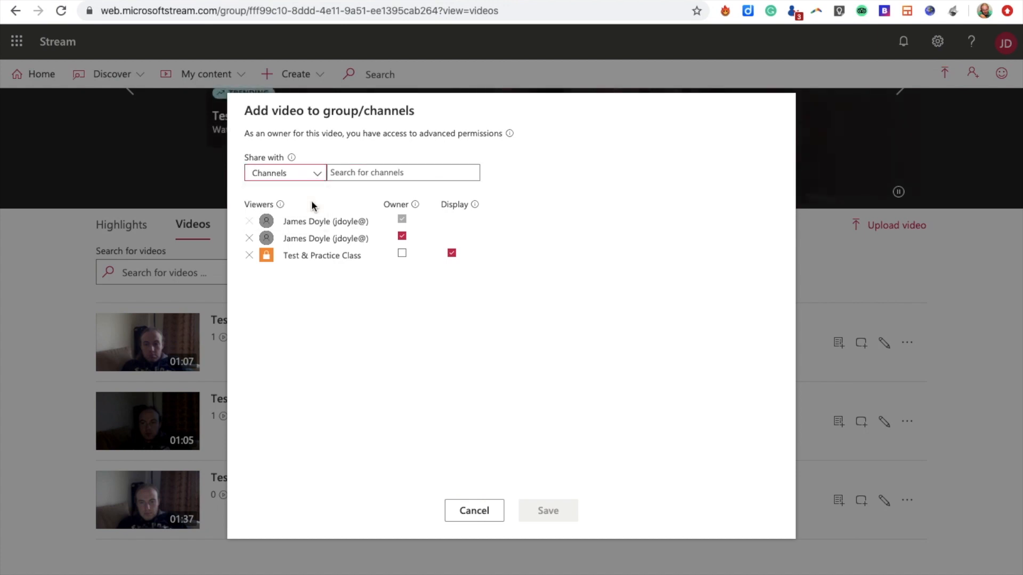
{"action": "left_click", "coordinate": [403, 172]}
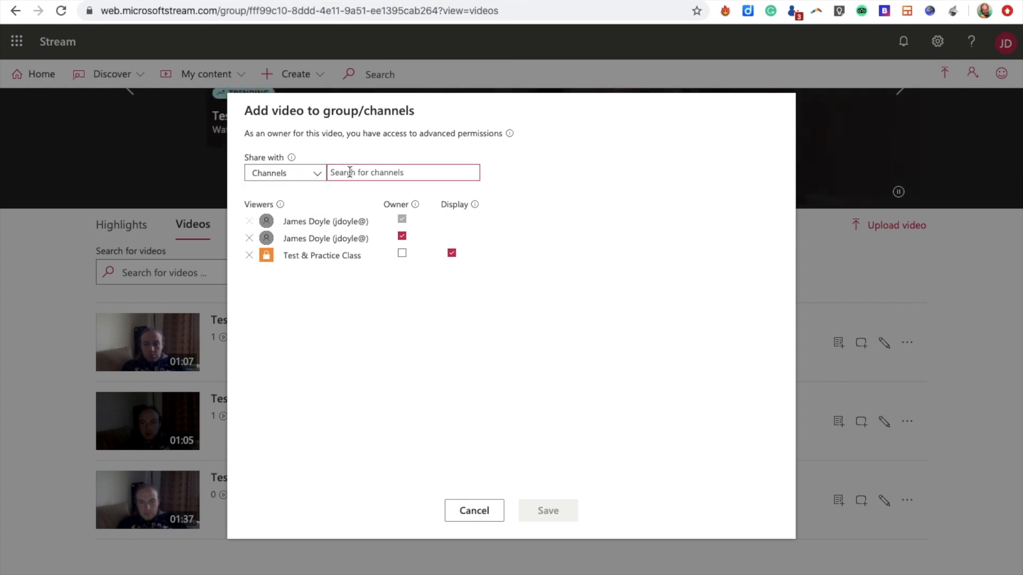
{"action": "type", "text": "chan"}
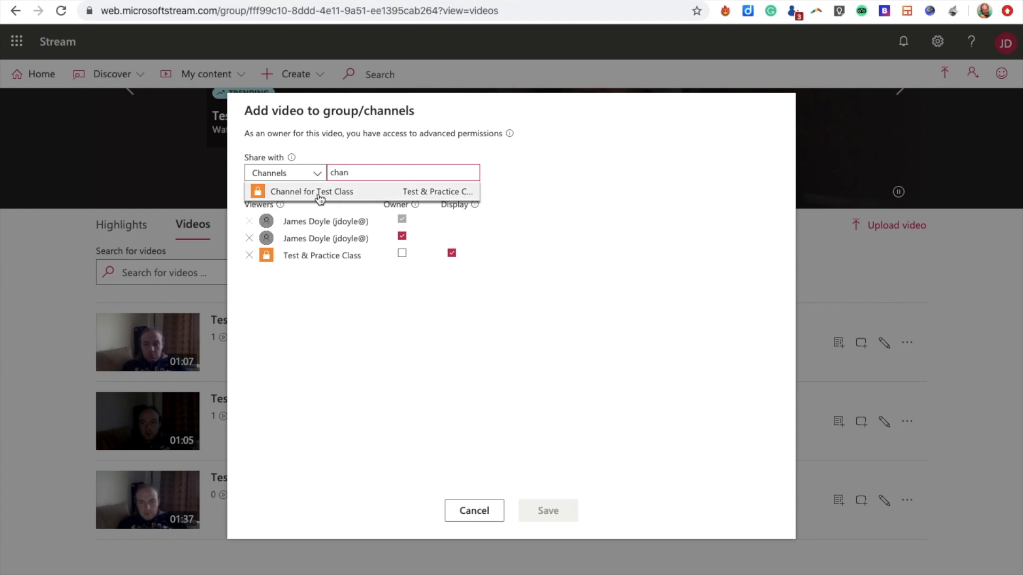
{"action": "left_click", "coordinate": [311, 191]}
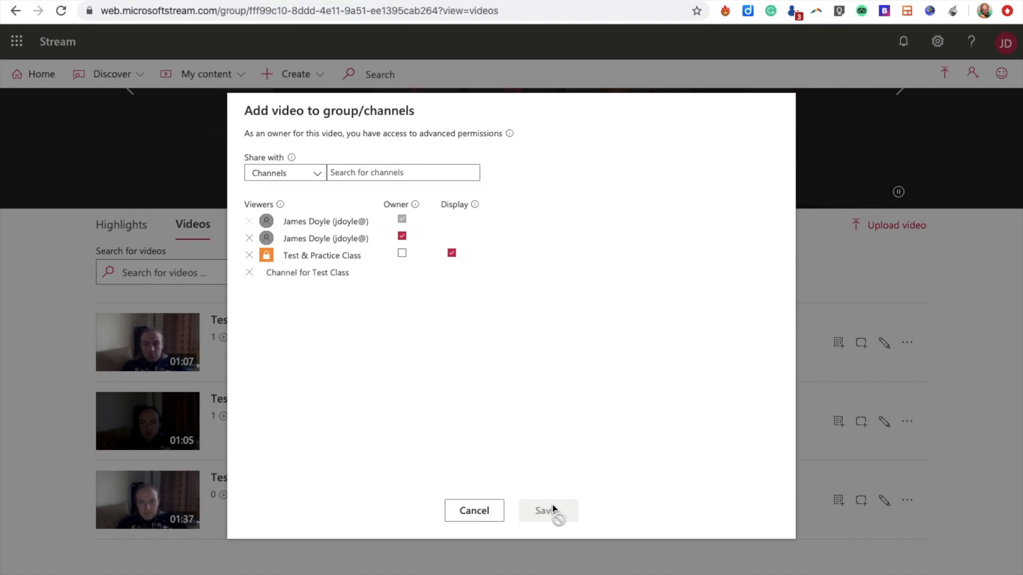
{"action": "left_click", "coordinate": [544, 510]}
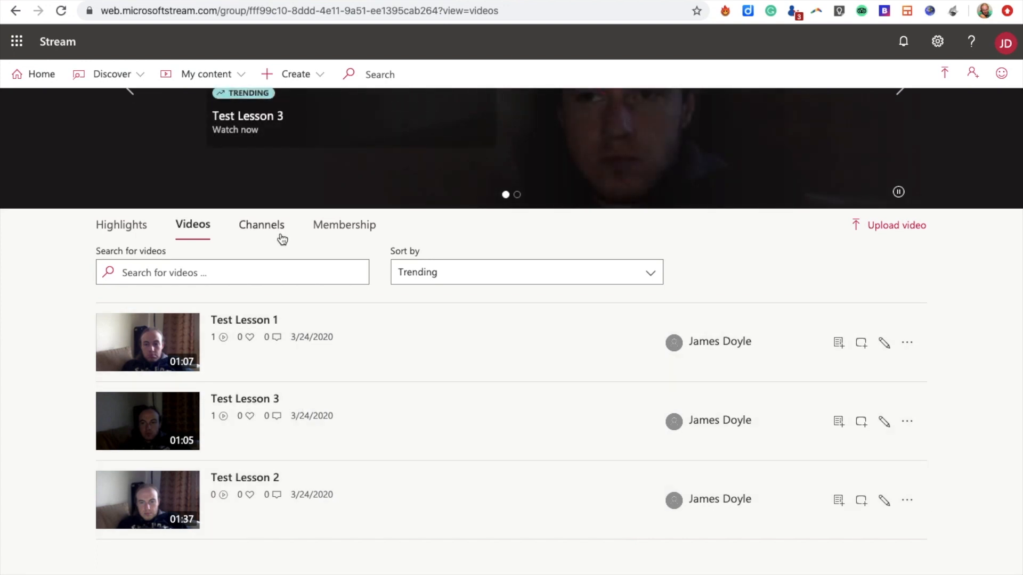
{"action": "left_click", "coordinate": [261, 225]}
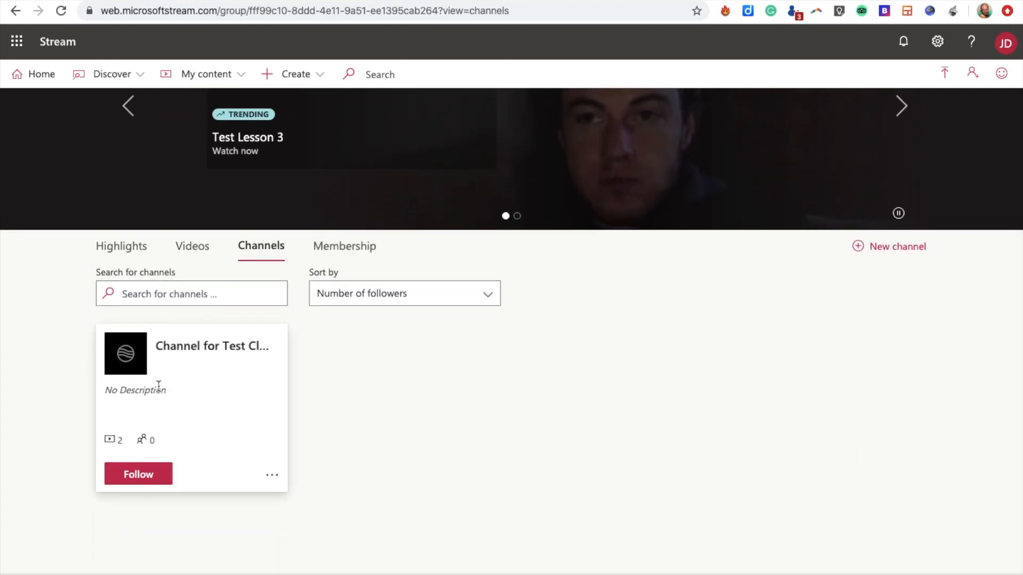
Step: Open the Channel for Test Class page and select its URL in the address bar
{"action": "left_click", "coordinate": [212, 346]}
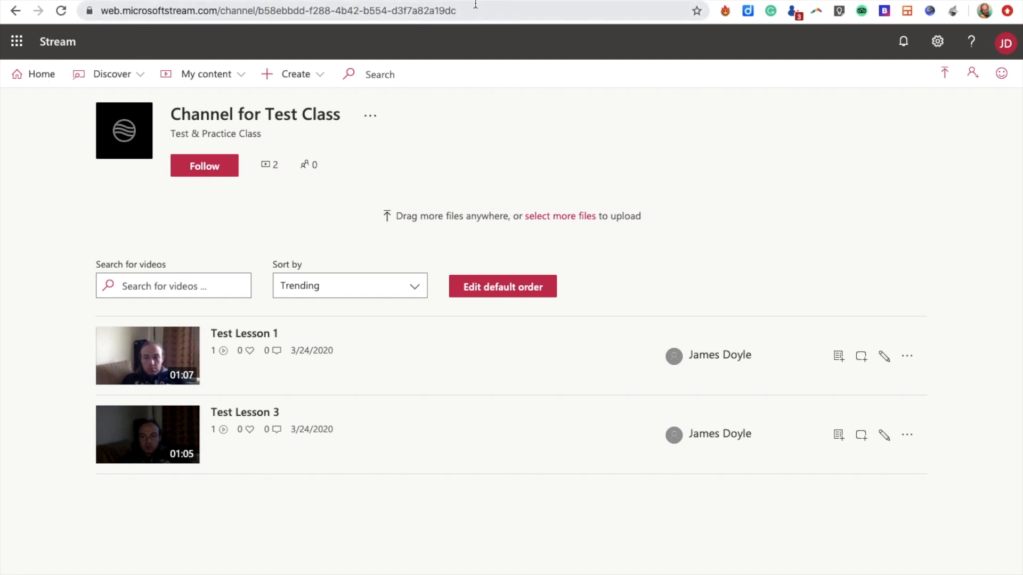
{"action": "left_click", "coordinate": [274, 10]}
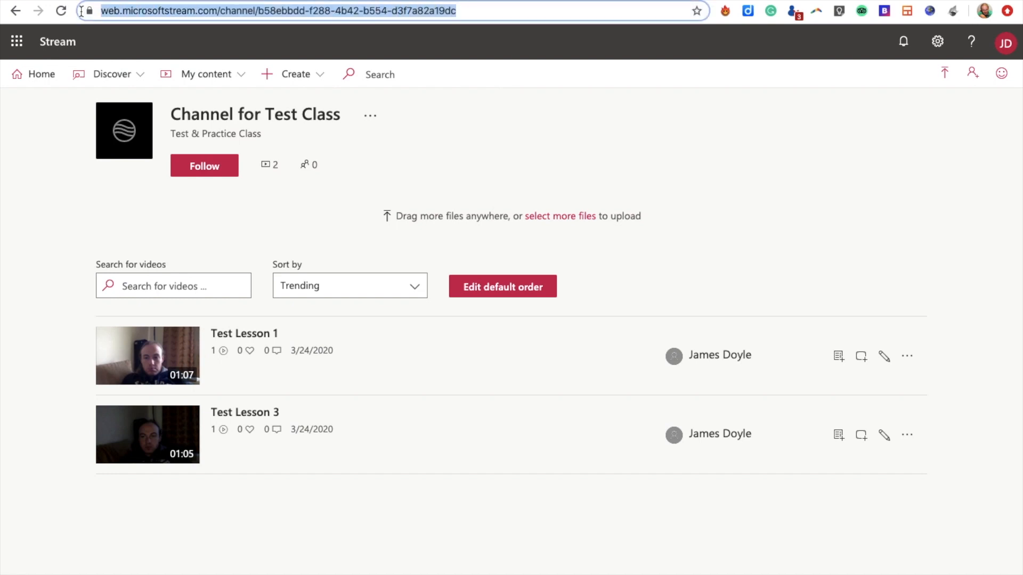
{"action": "mouse_move", "coordinate": [90, 10]}
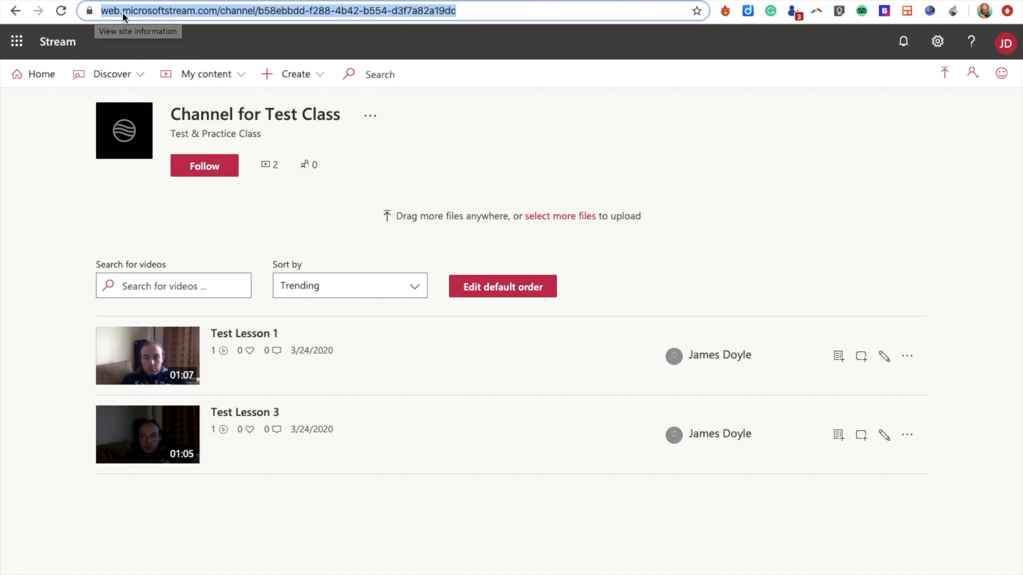
{"action": "mouse_move", "coordinate": [144, 103]}
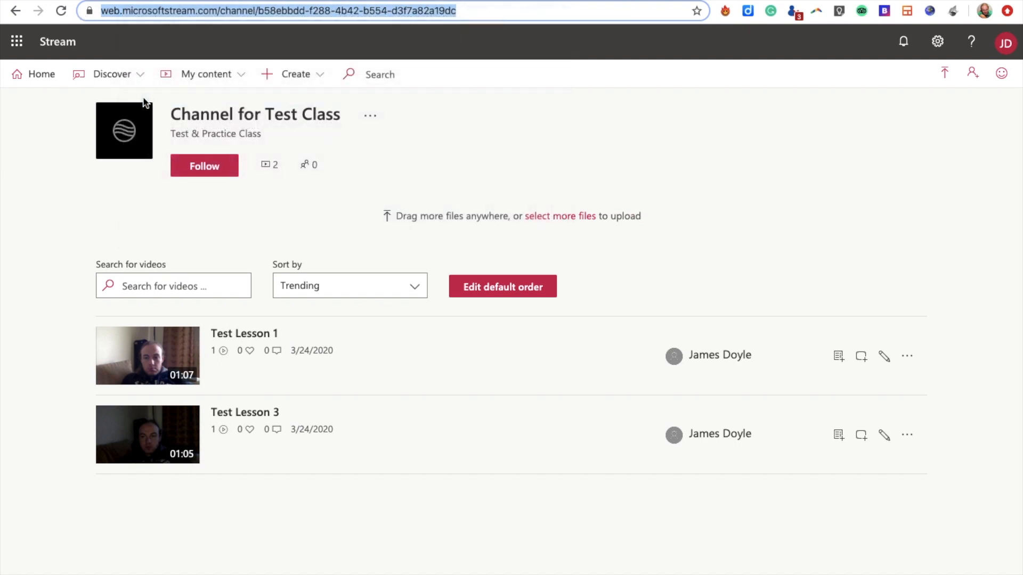
{"action": "left_click", "coordinate": [274, 10]}
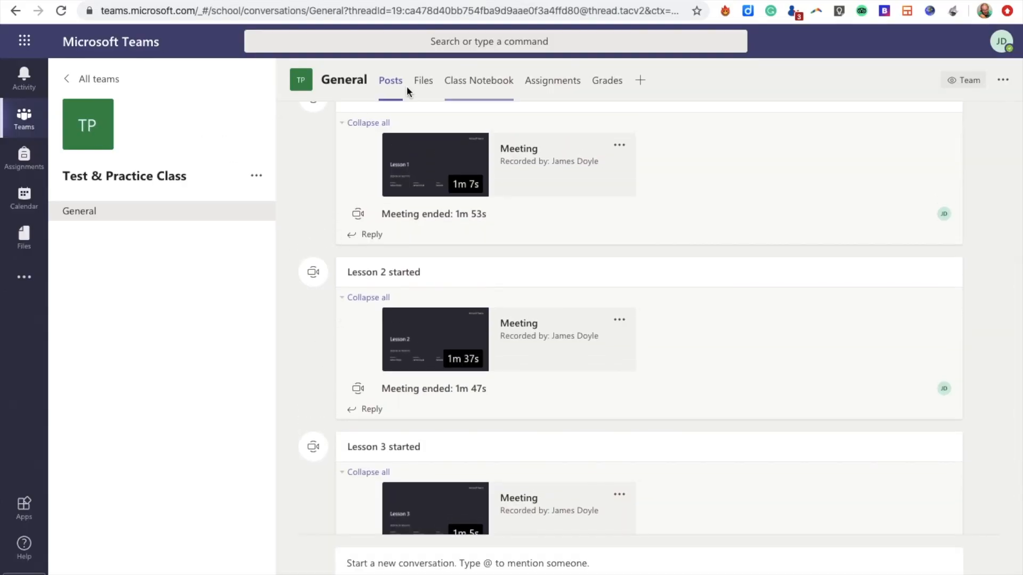
{"action": "mouse_move", "coordinate": [552, 85]}
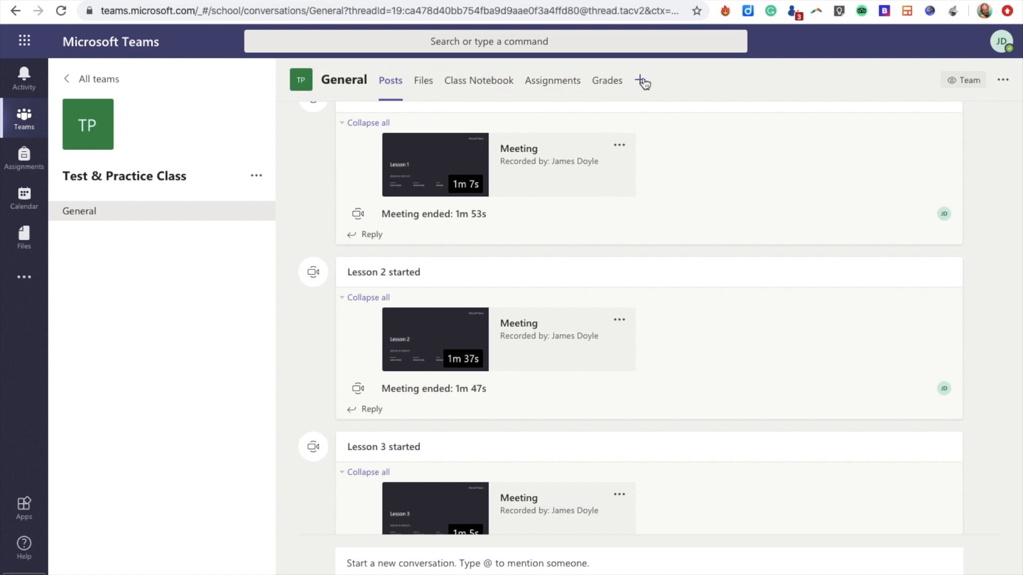
Step: Start adding a tab to the General channel and choose the Stream app
{"action": "left_click", "coordinate": [642, 81]}
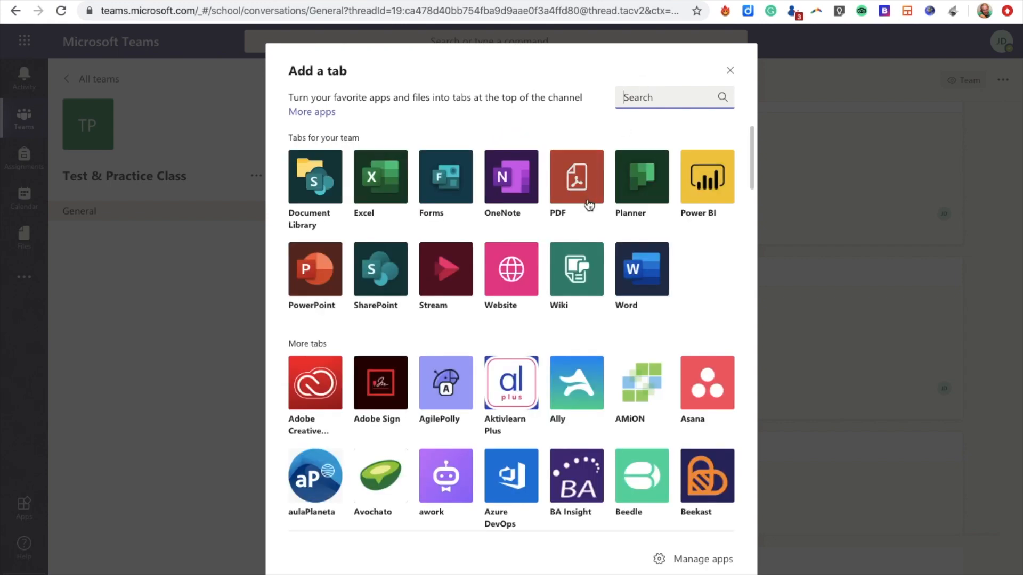
{"action": "mouse_move", "coordinate": [441, 284]}
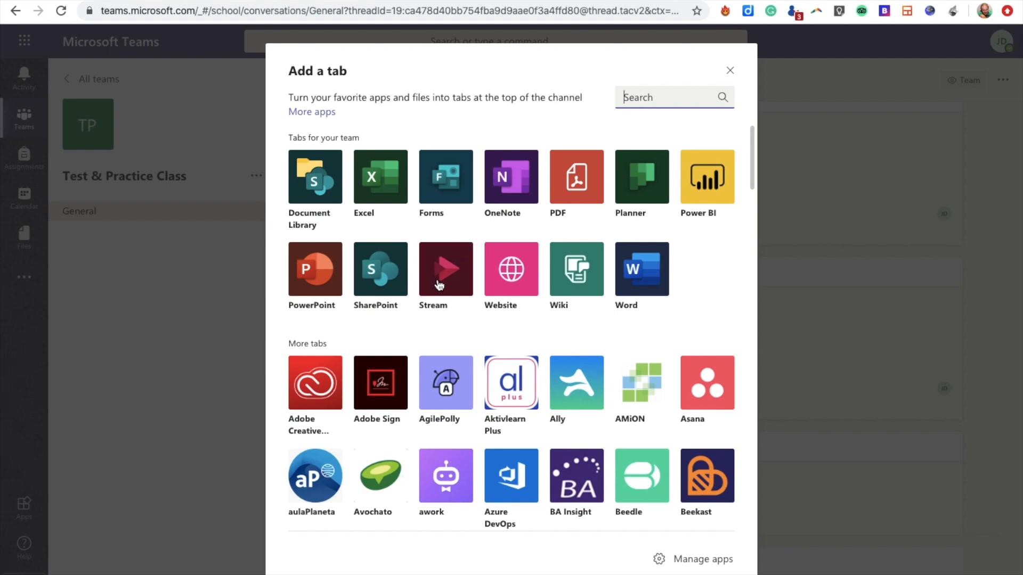
{"action": "mouse_move", "coordinate": [446, 269]}
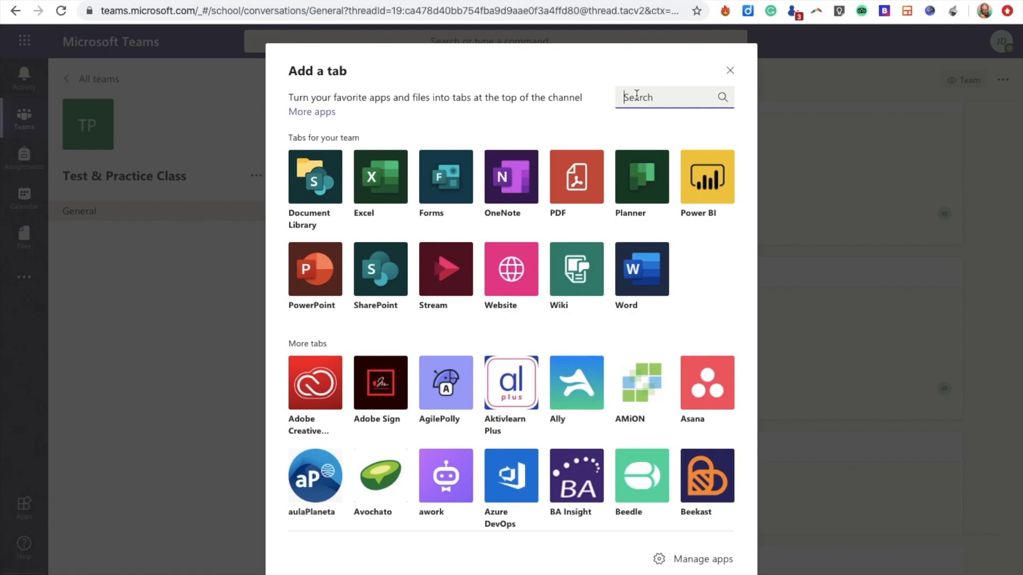
{"action": "left_click", "coordinate": [730, 70]}
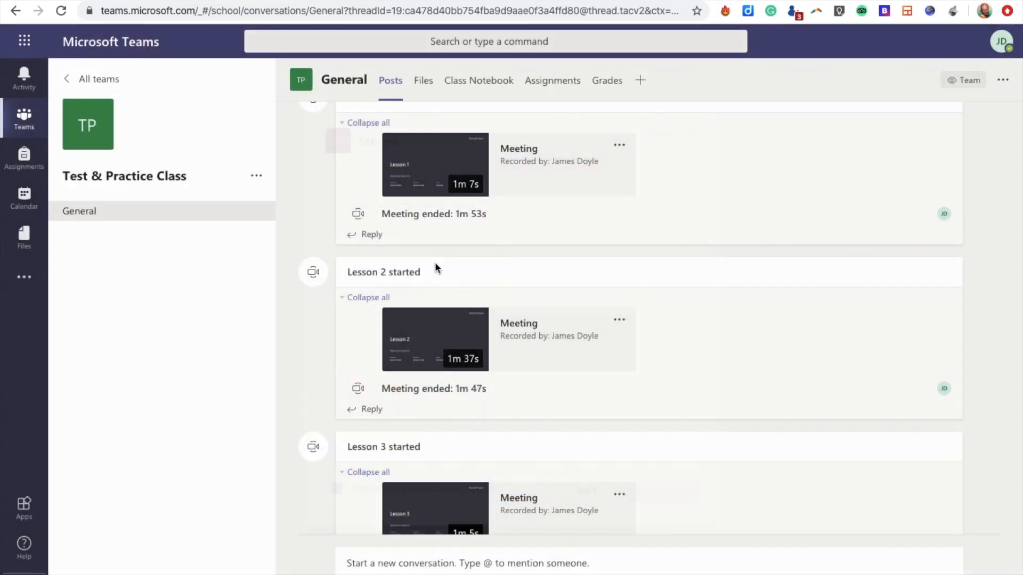
{"action": "left_click", "coordinate": [639, 80]}
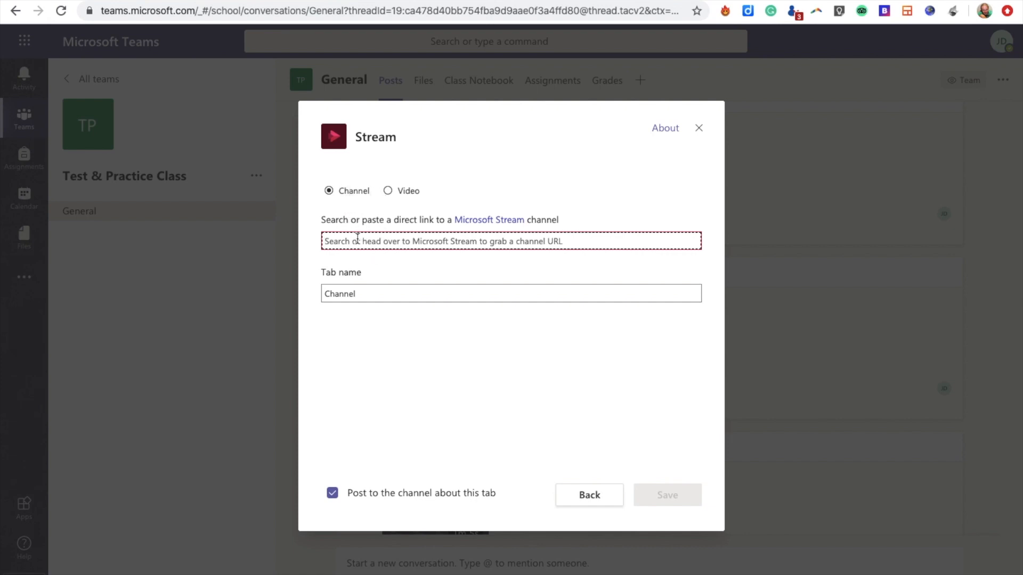
Step: Paste the Stream channel URL, name the tab 'Videos for the Class', and save
{"action": "type", "text": "https://web.microsoftstream.com/channel/b58ebbdd-f288-4b42-b554-d3f7a82a19dc"}
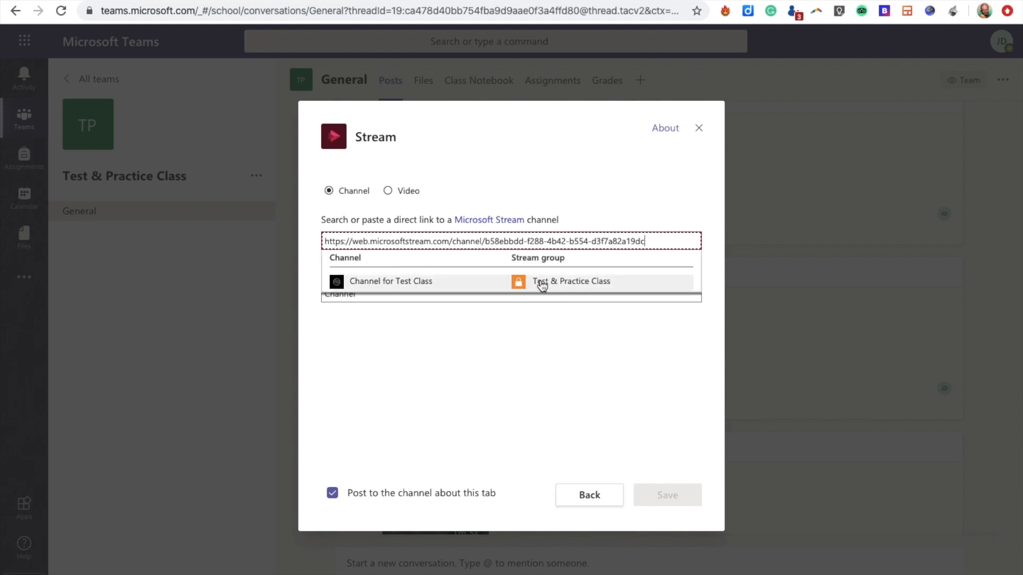
{"action": "left_click", "coordinate": [390, 282]}
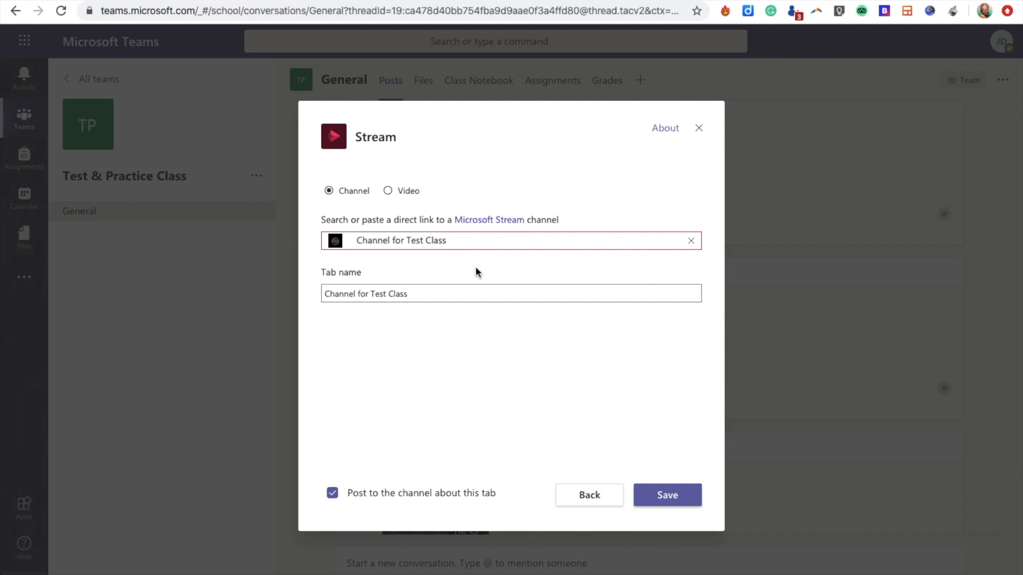
{"action": "left_click", "coordinate": [450, 294]}
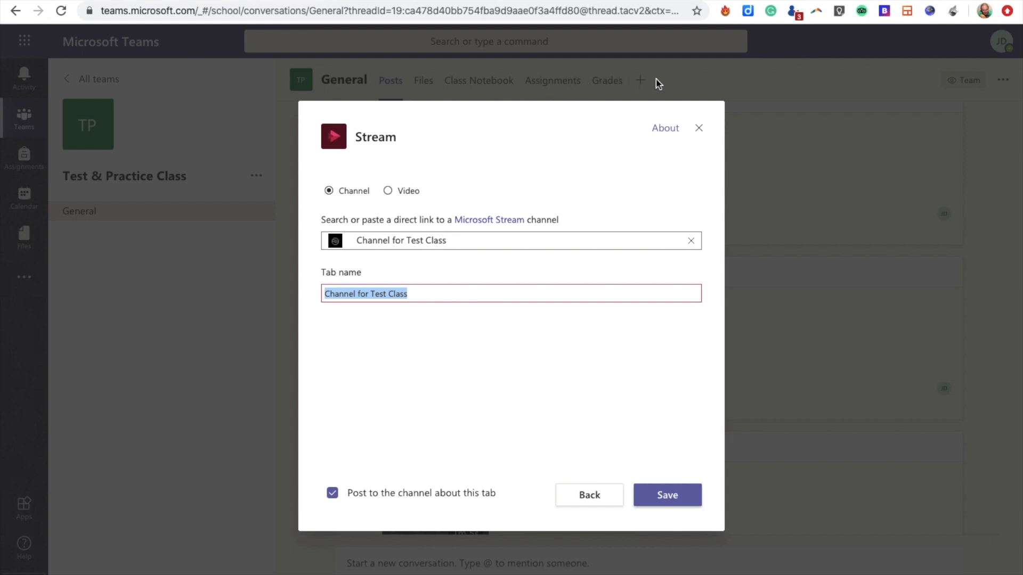
{"action": "type", "text": "Videos from"}
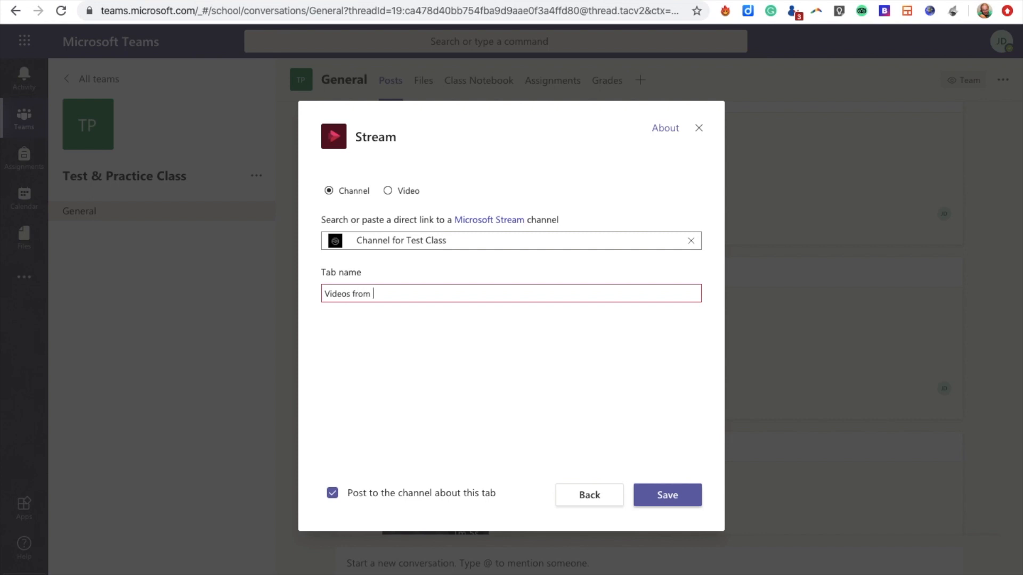
{"action": "type", "text": "for"}
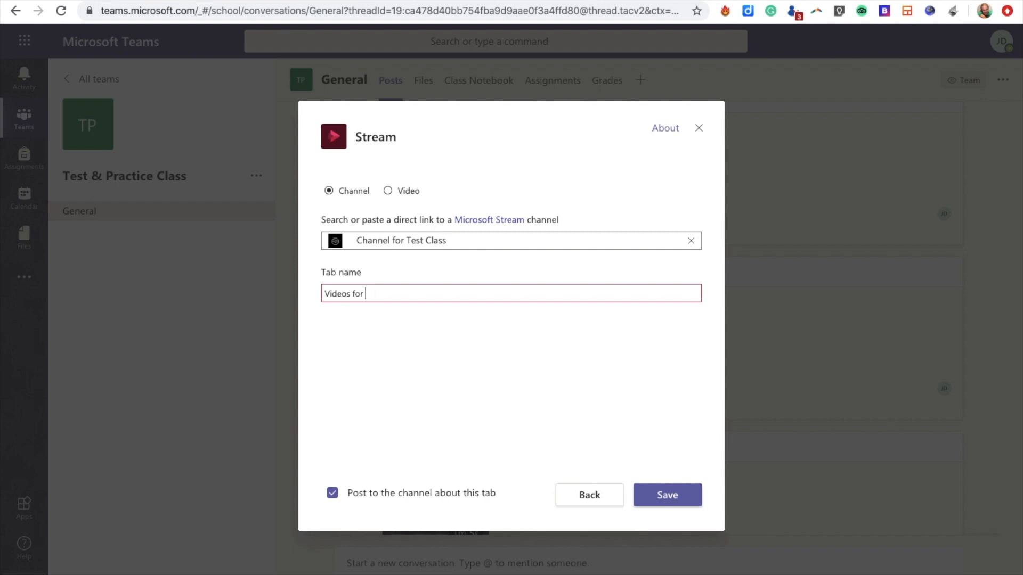
{"action": "type", "text": "the Class"}
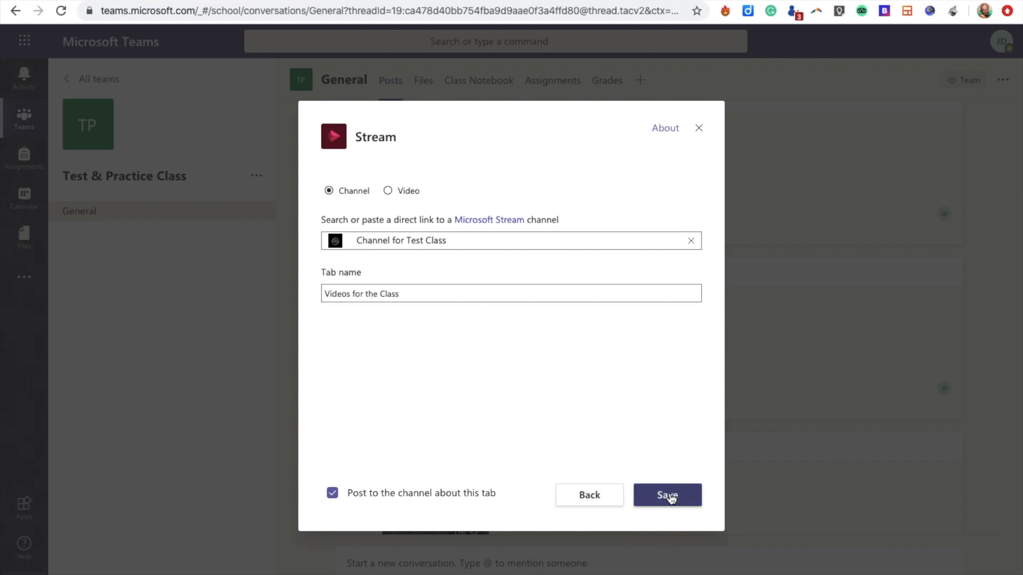
{"action": "left_click", "coordinate": [666, 494]}
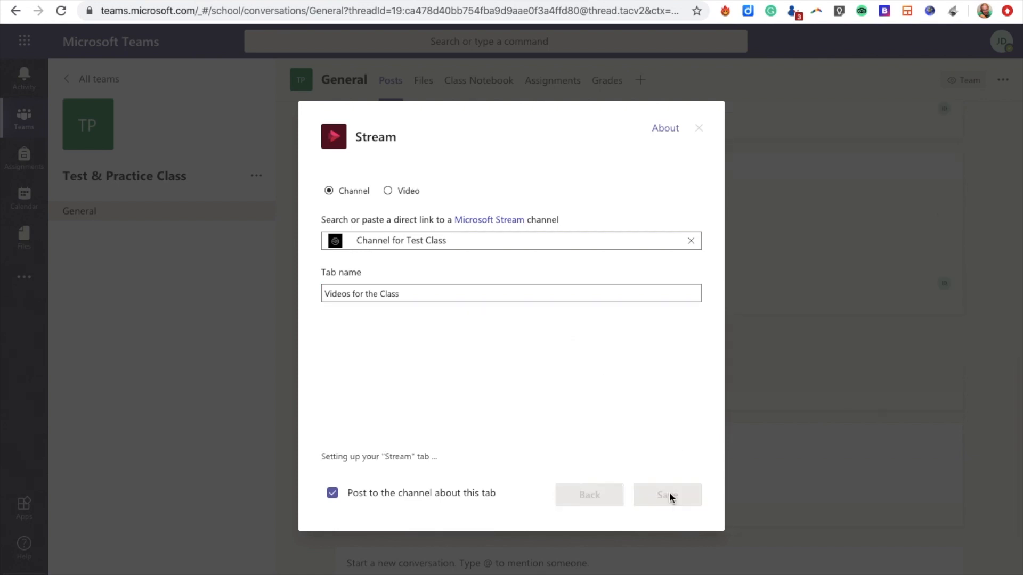
{"action": "left_click", "coordinate": [666, 494]}
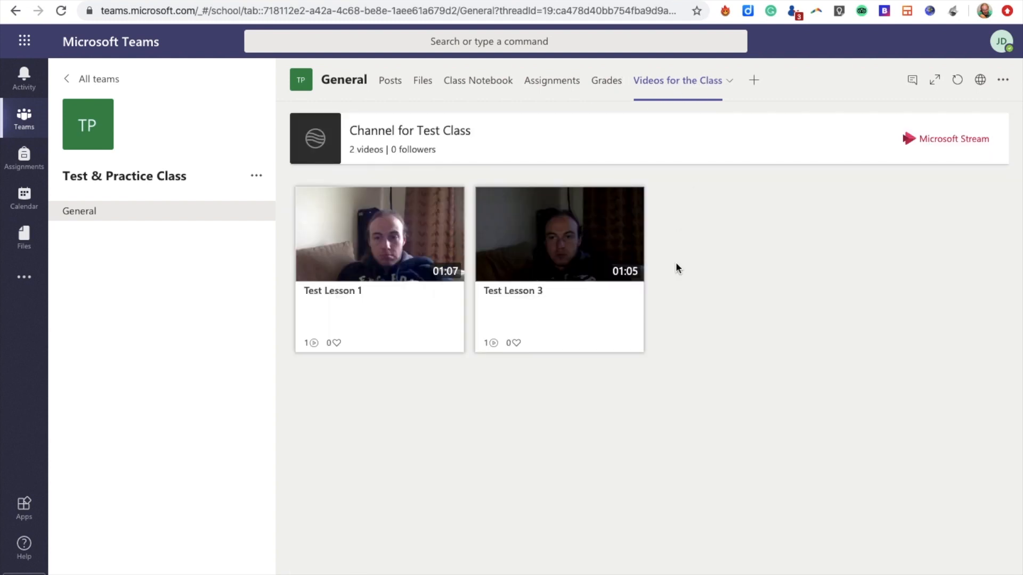
{"action": "mouse_move", "coordinate": [578, 331]}
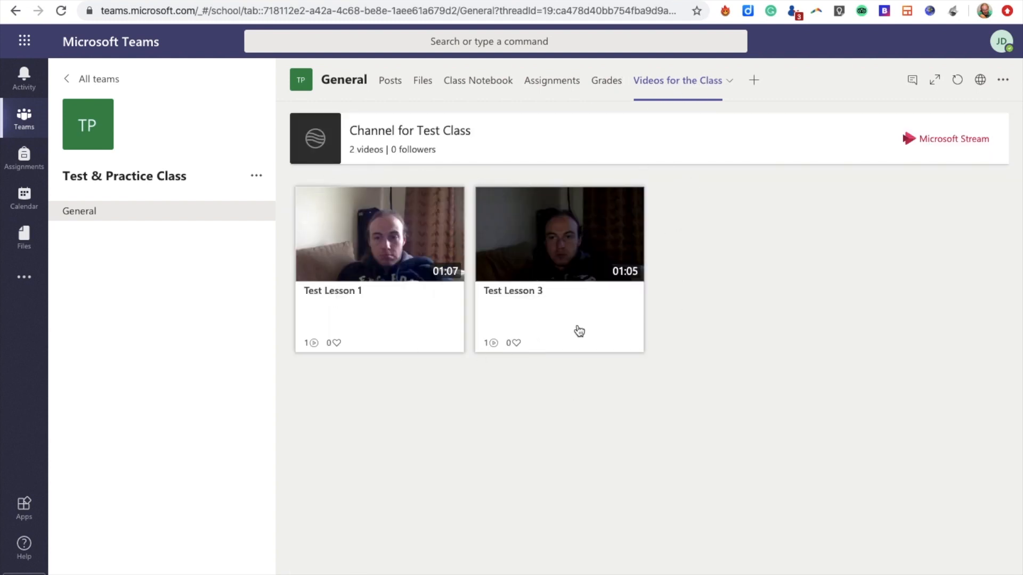
{"action": "mouse_move", "coordinate": [480, 382]}
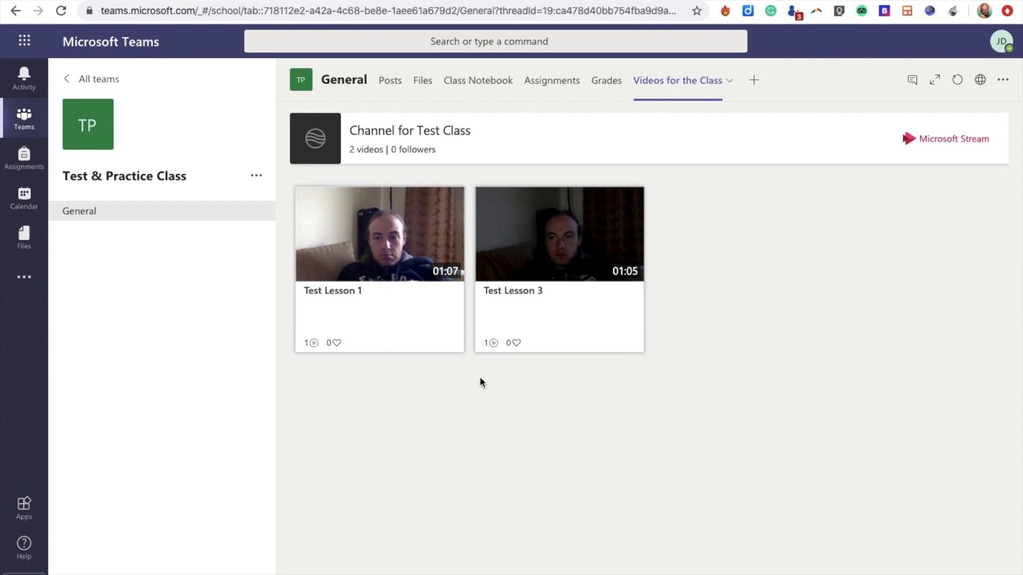
{"action": "mouse_move", "coordinate": [375, 11]}
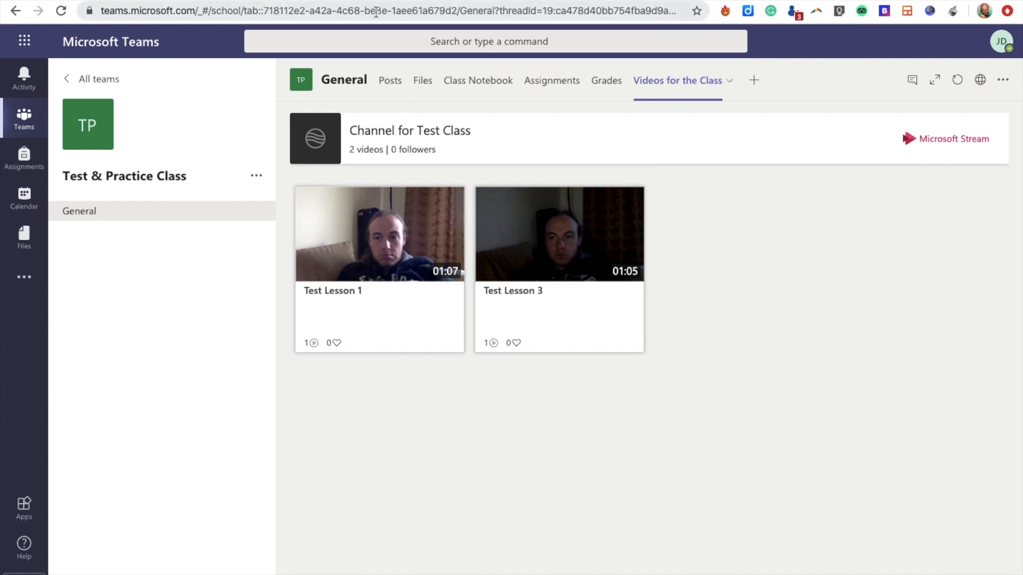
Step: Leave the two-lesson Videos for the Class tab and go to web.microsoftstream.com
{"action": "left_click", "coordinate": [950, 139]}
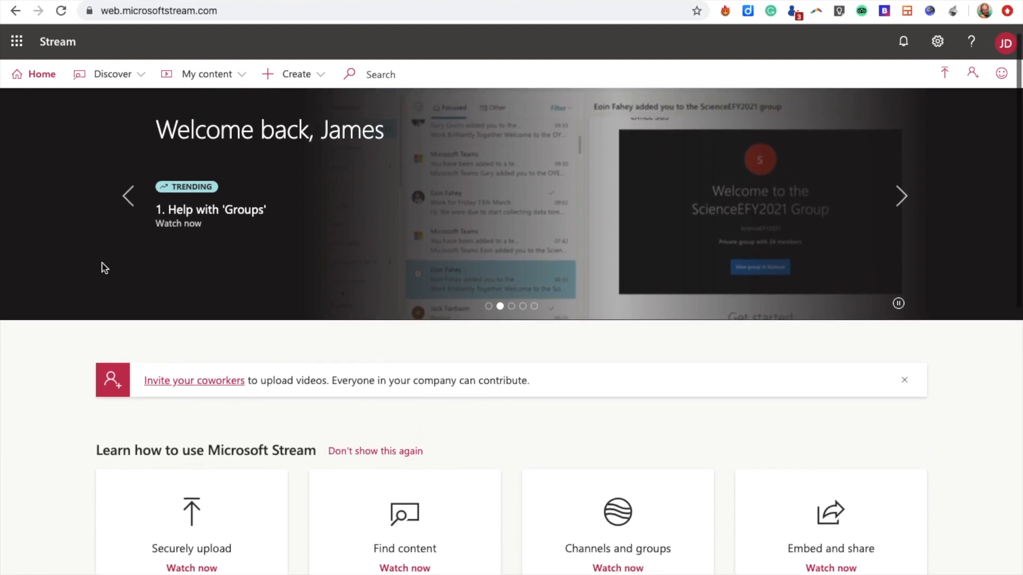
Step: Open the sharing settings for Test Lesson 2 from My content > Videos
{"action": "left_click", "coordinate": [207, 73]}
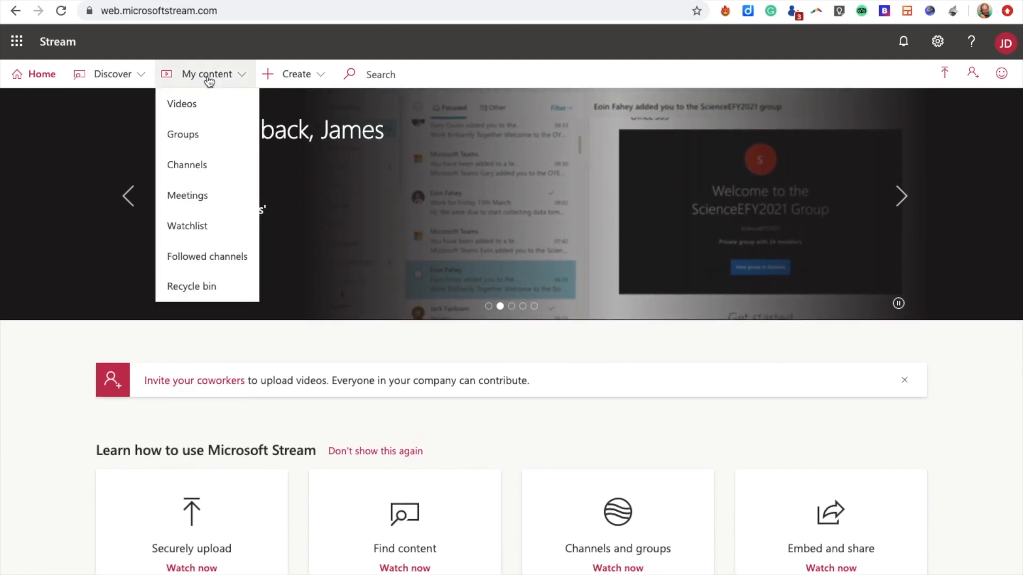
{"action": "mouse_move", "coordinate": [188, 103]}
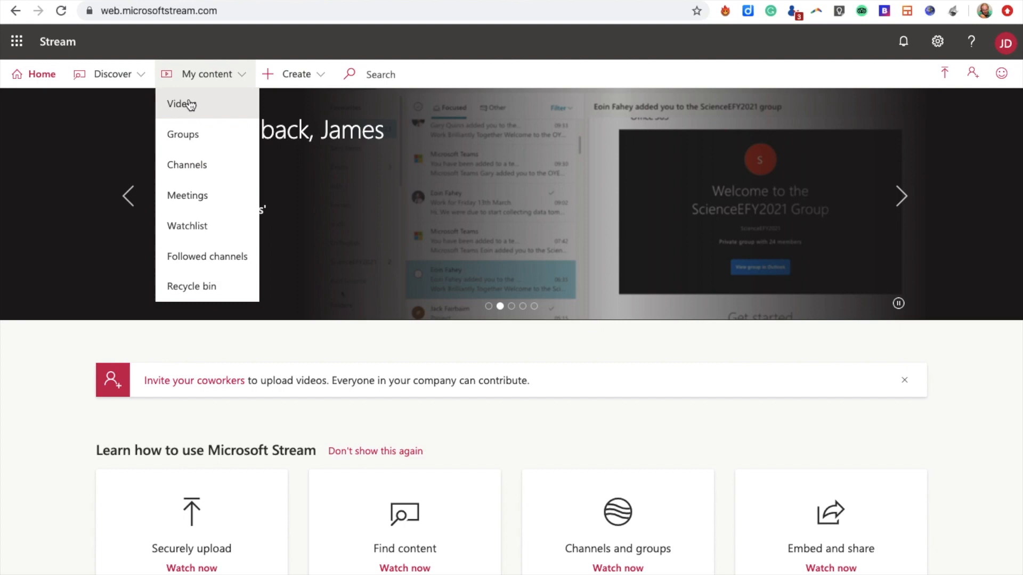
{"action": "left_click", "coordinate": [181, 104]}
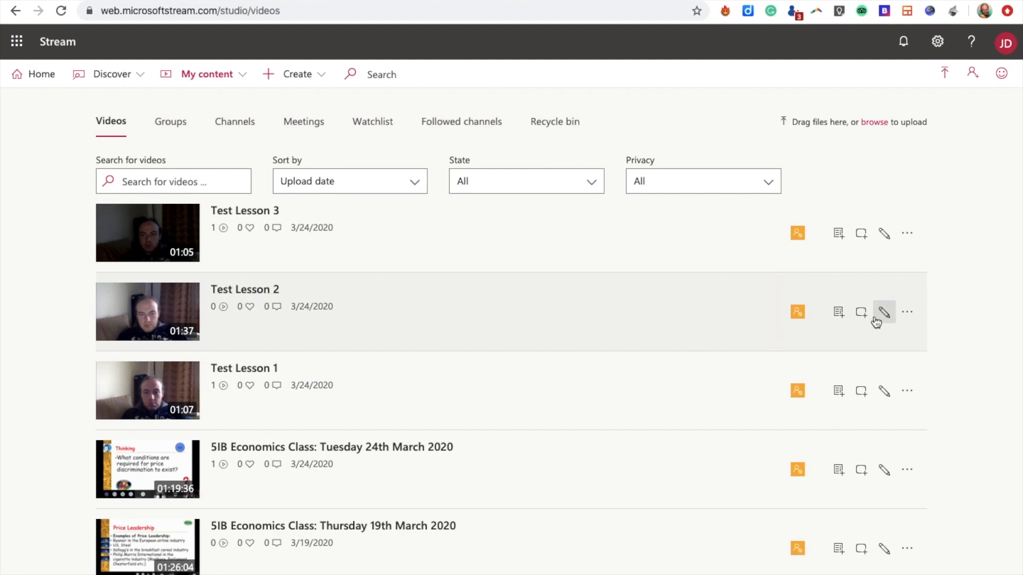
{"action": "left_click", "coordinate": [861, 311]}
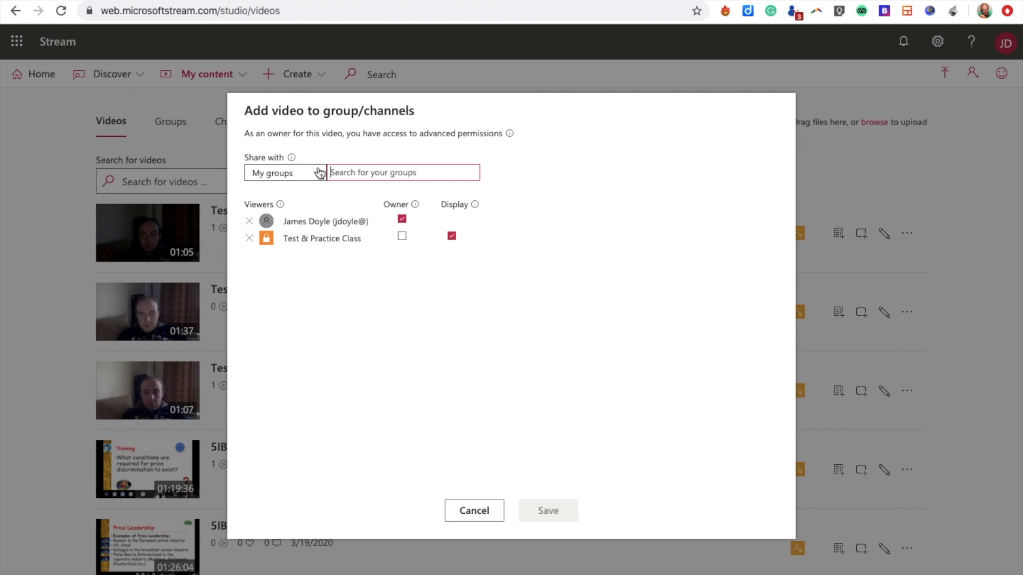
Step: Share Test Lesson 2 with channel 'Channel for Test Class' instead of groups, and save
{"action": "left_click", "coordinate": [284, 172]}
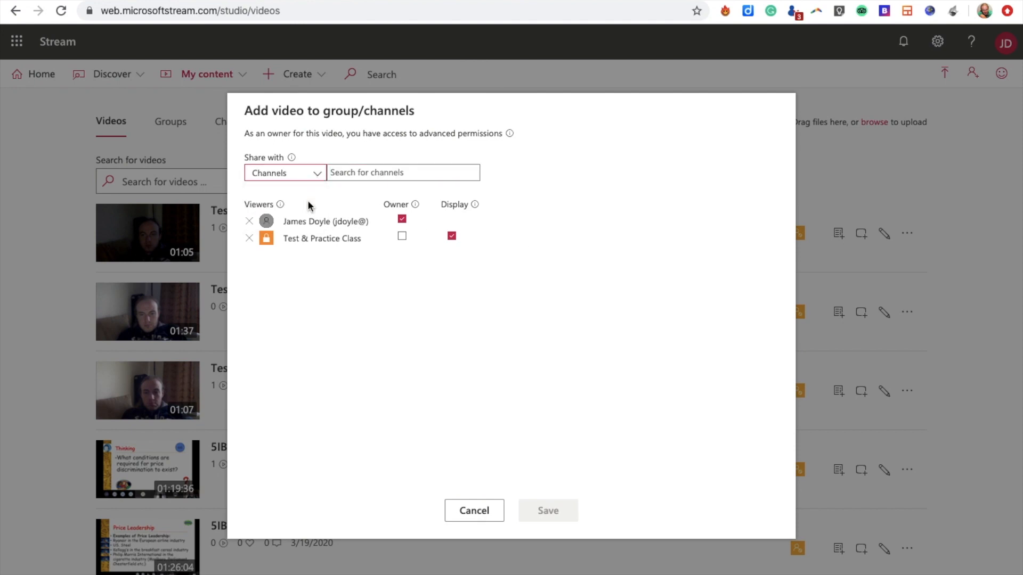
{"action": "type", "text": "chann"}
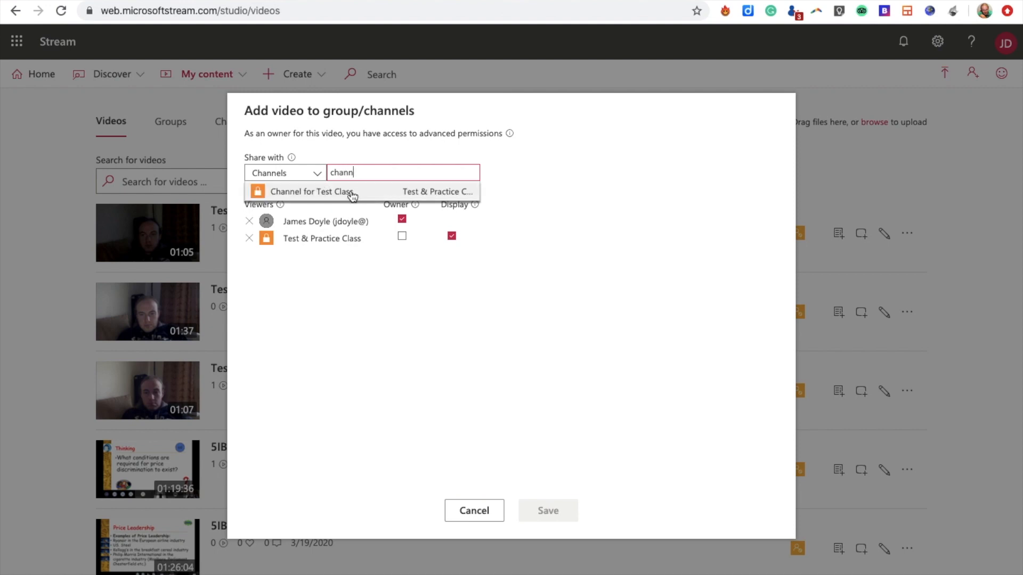
{"action": "left_click", "coordinate": [312, 191]}
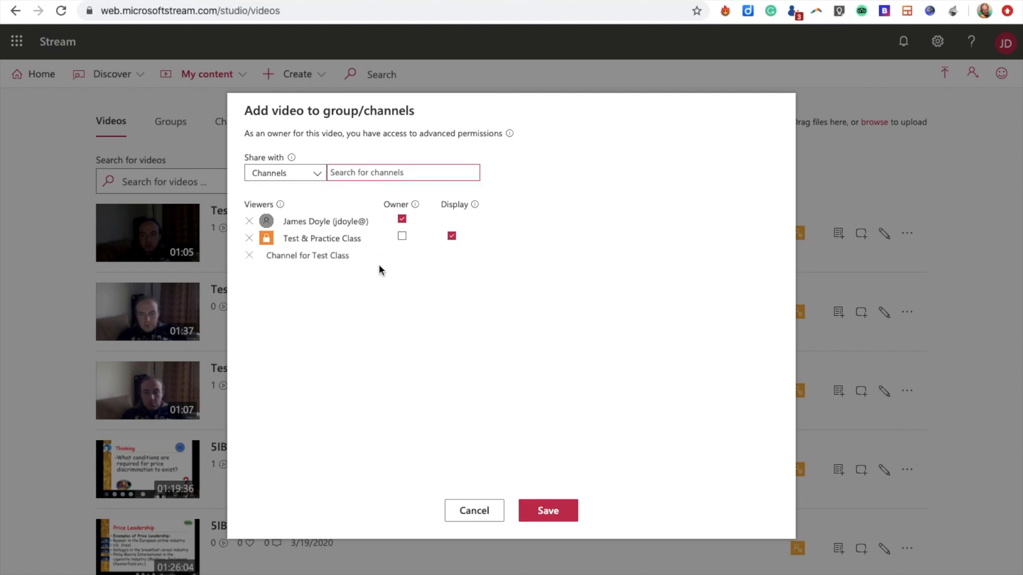
{"action": "left_click", "coordinate": [547, 510]}
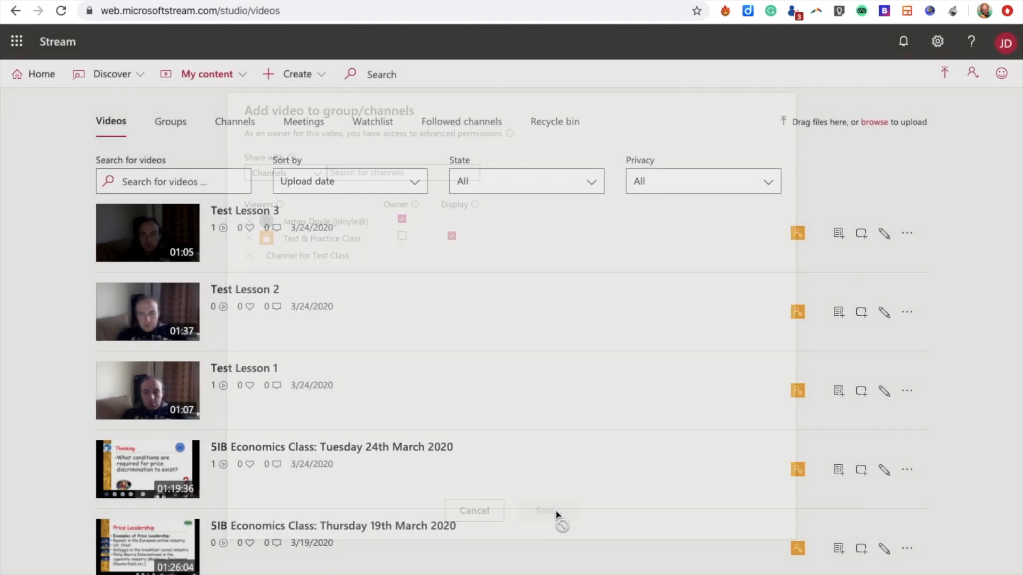
{"action": "left_click", "coordinate": [473, 510]}
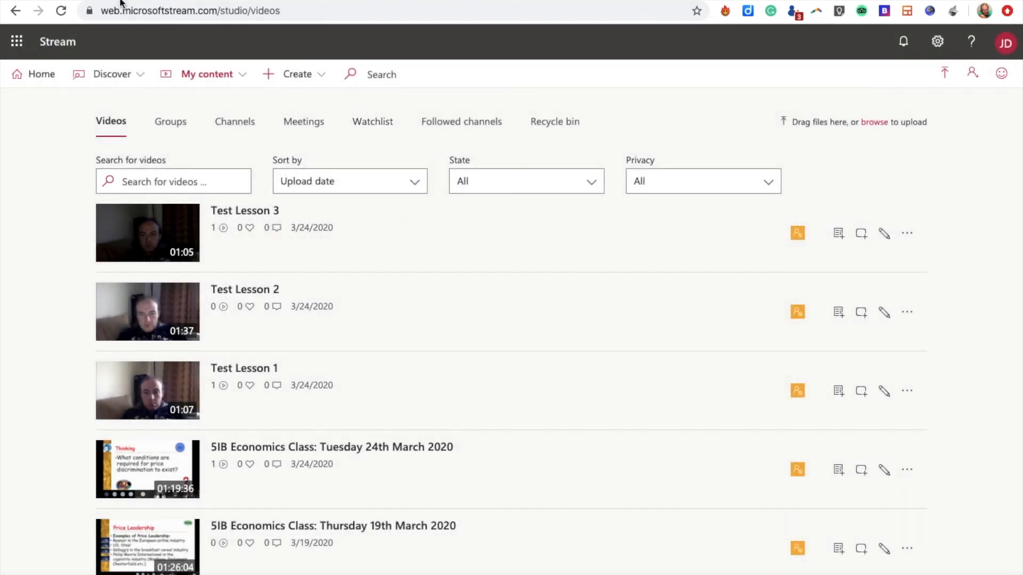
{"action": "left_click", "coordinate": [61, 11]}
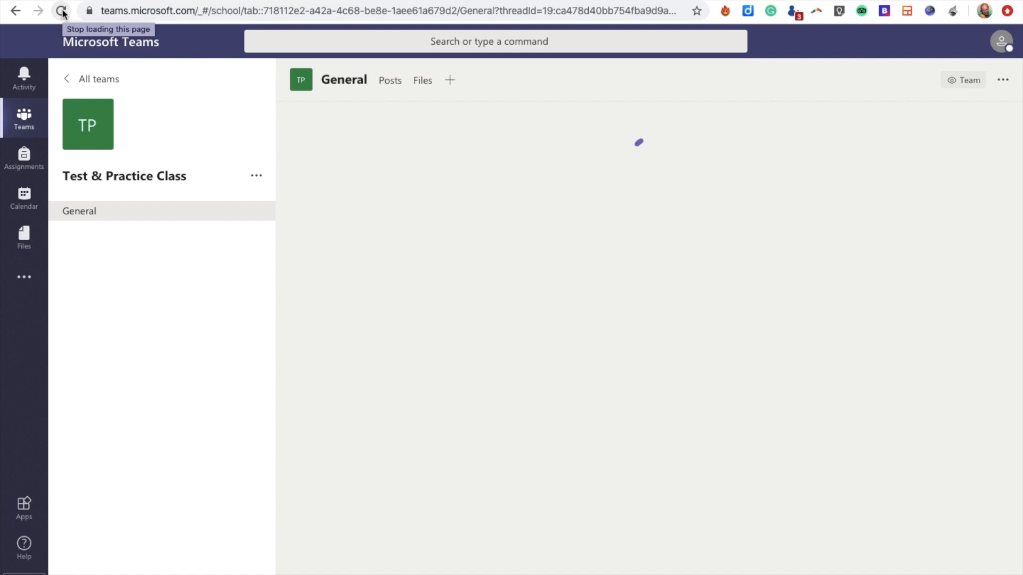
Step: Reload the Videos for the Class tab so Test Lesson 2 appears alongside the others
{"action": "left_click", "coordinate": [62, 11]}
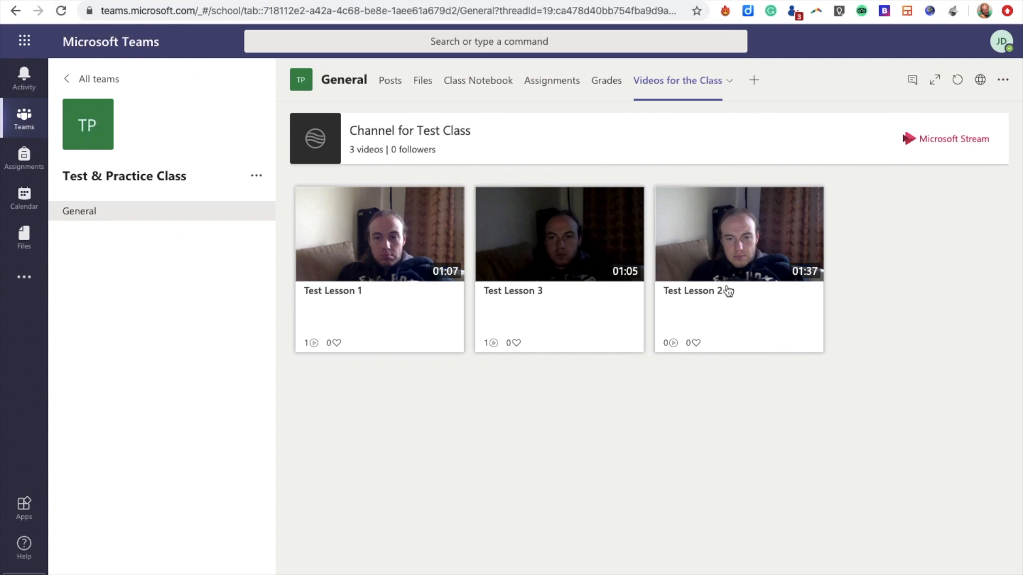
{"action": "mouse_move", "coordinate": [360, 278]}
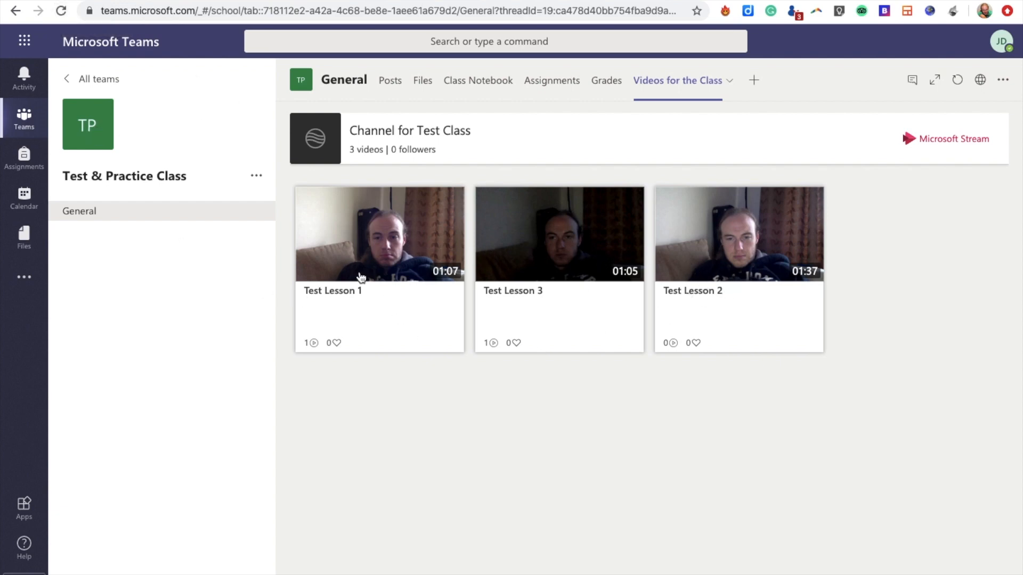
{"action": "mouse_move", "coordinate": [402, 398]}
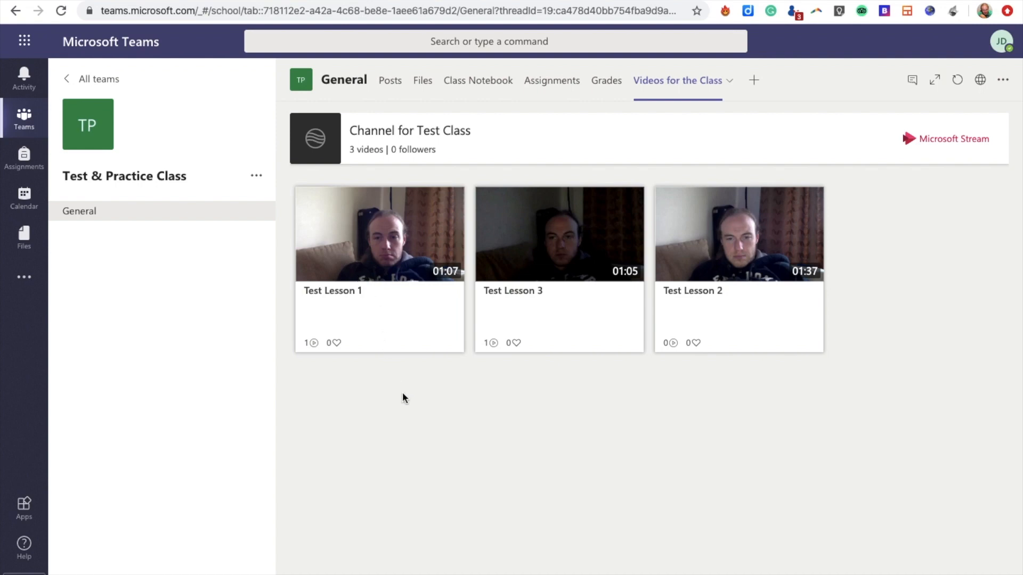